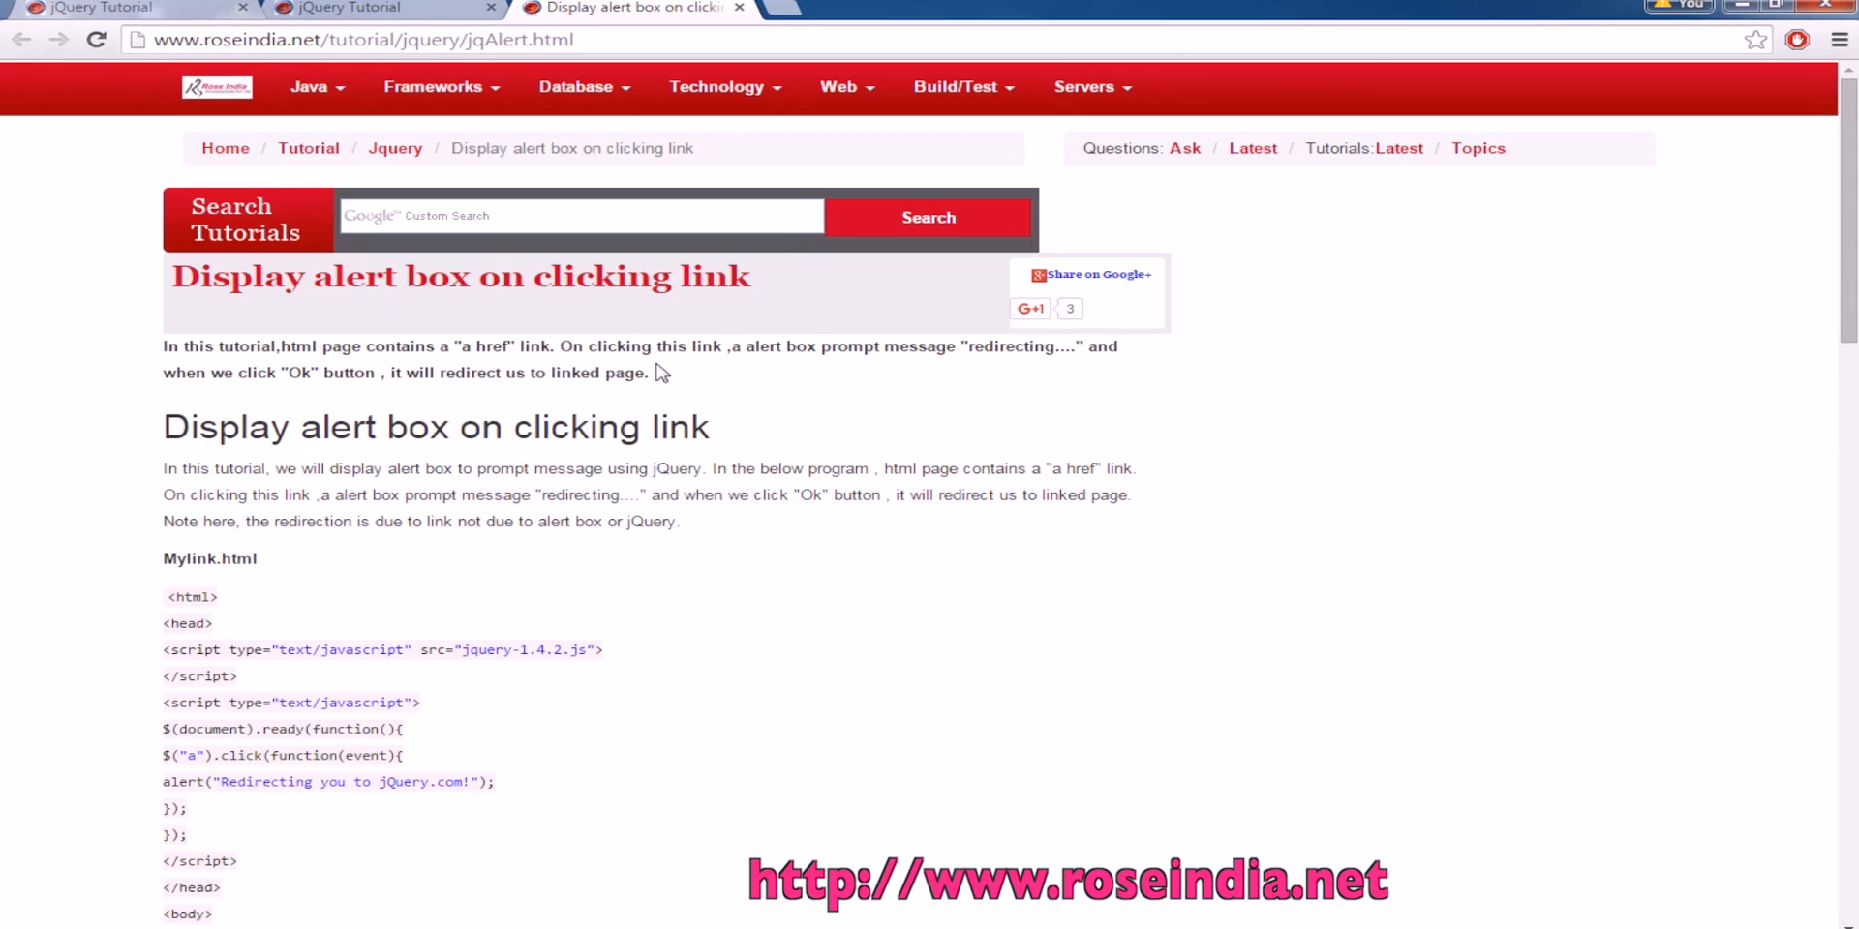
mouse_move(937, 292)
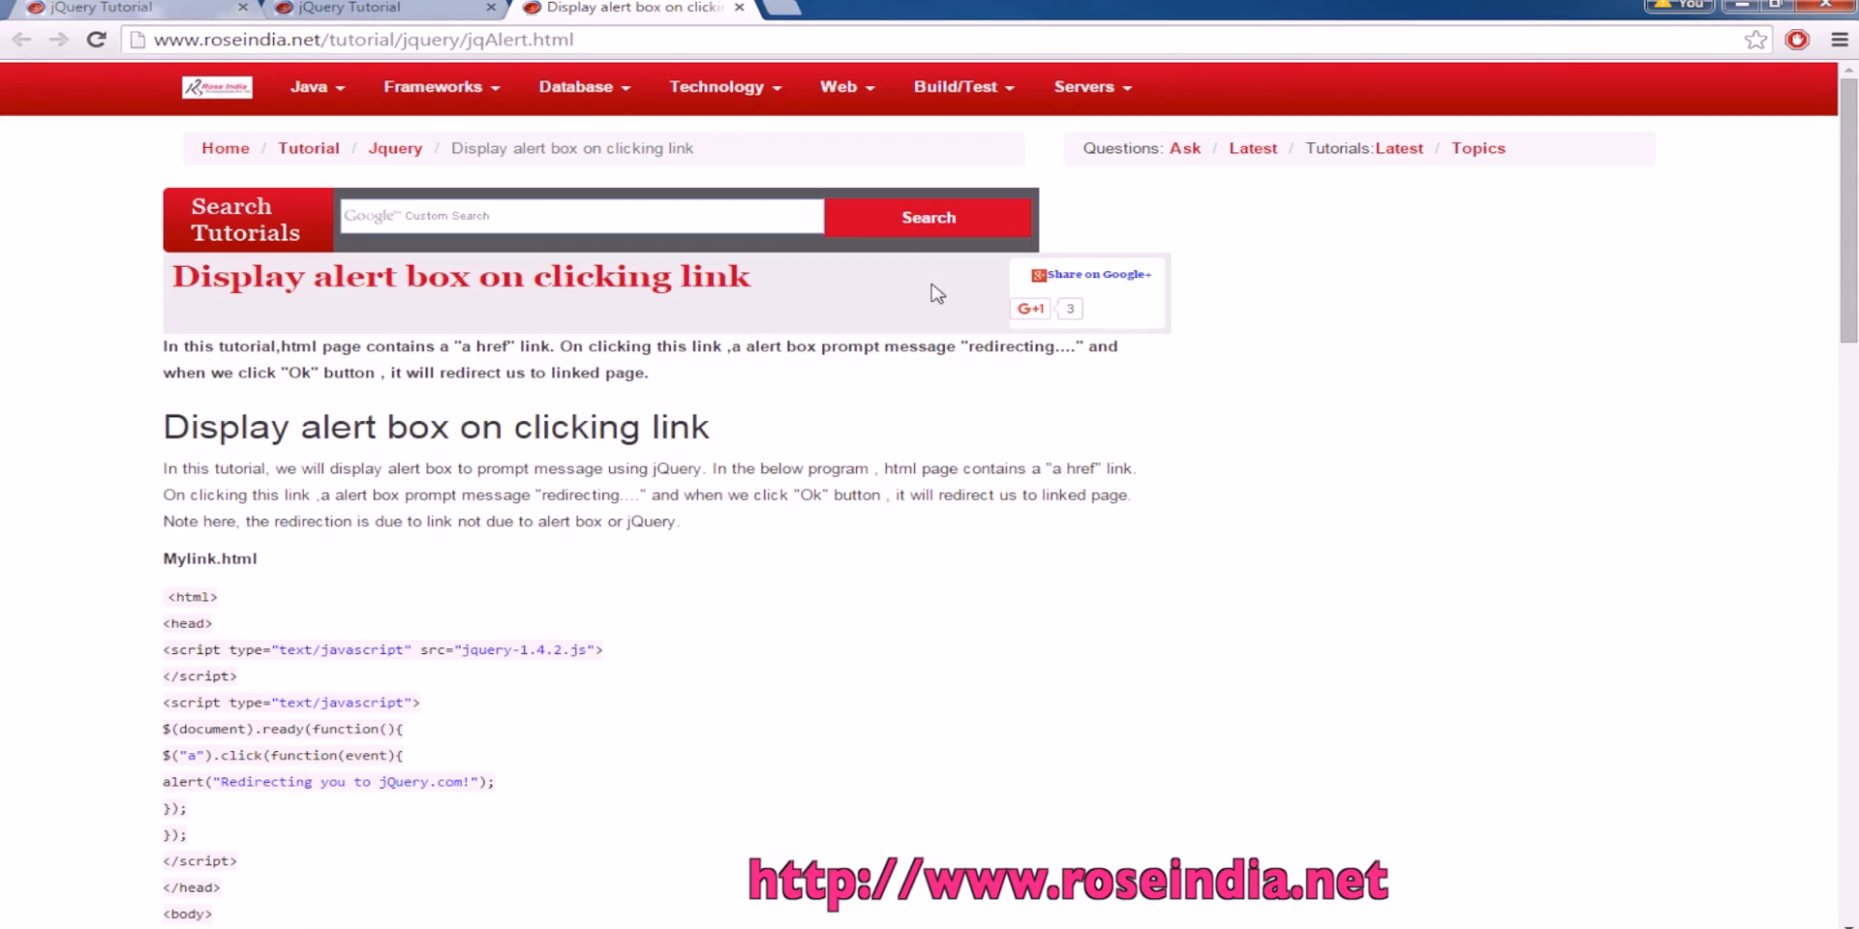
mouse_move(693, 527)
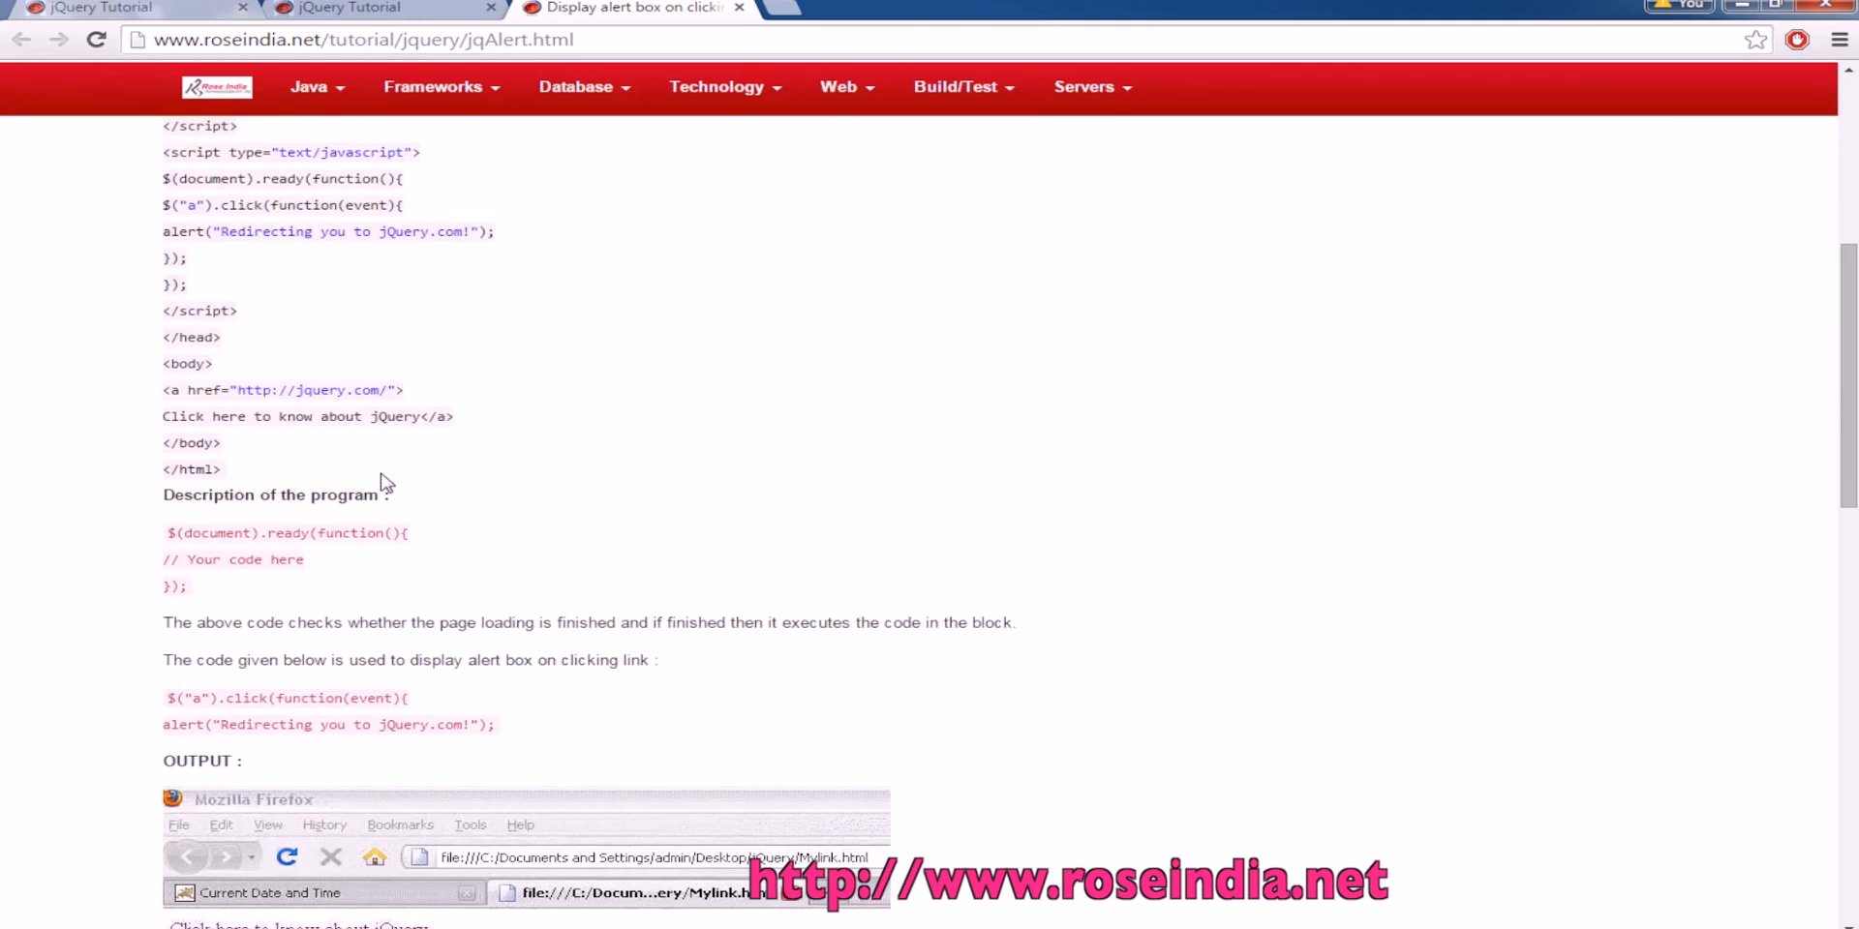
mouse_move(703, 616)
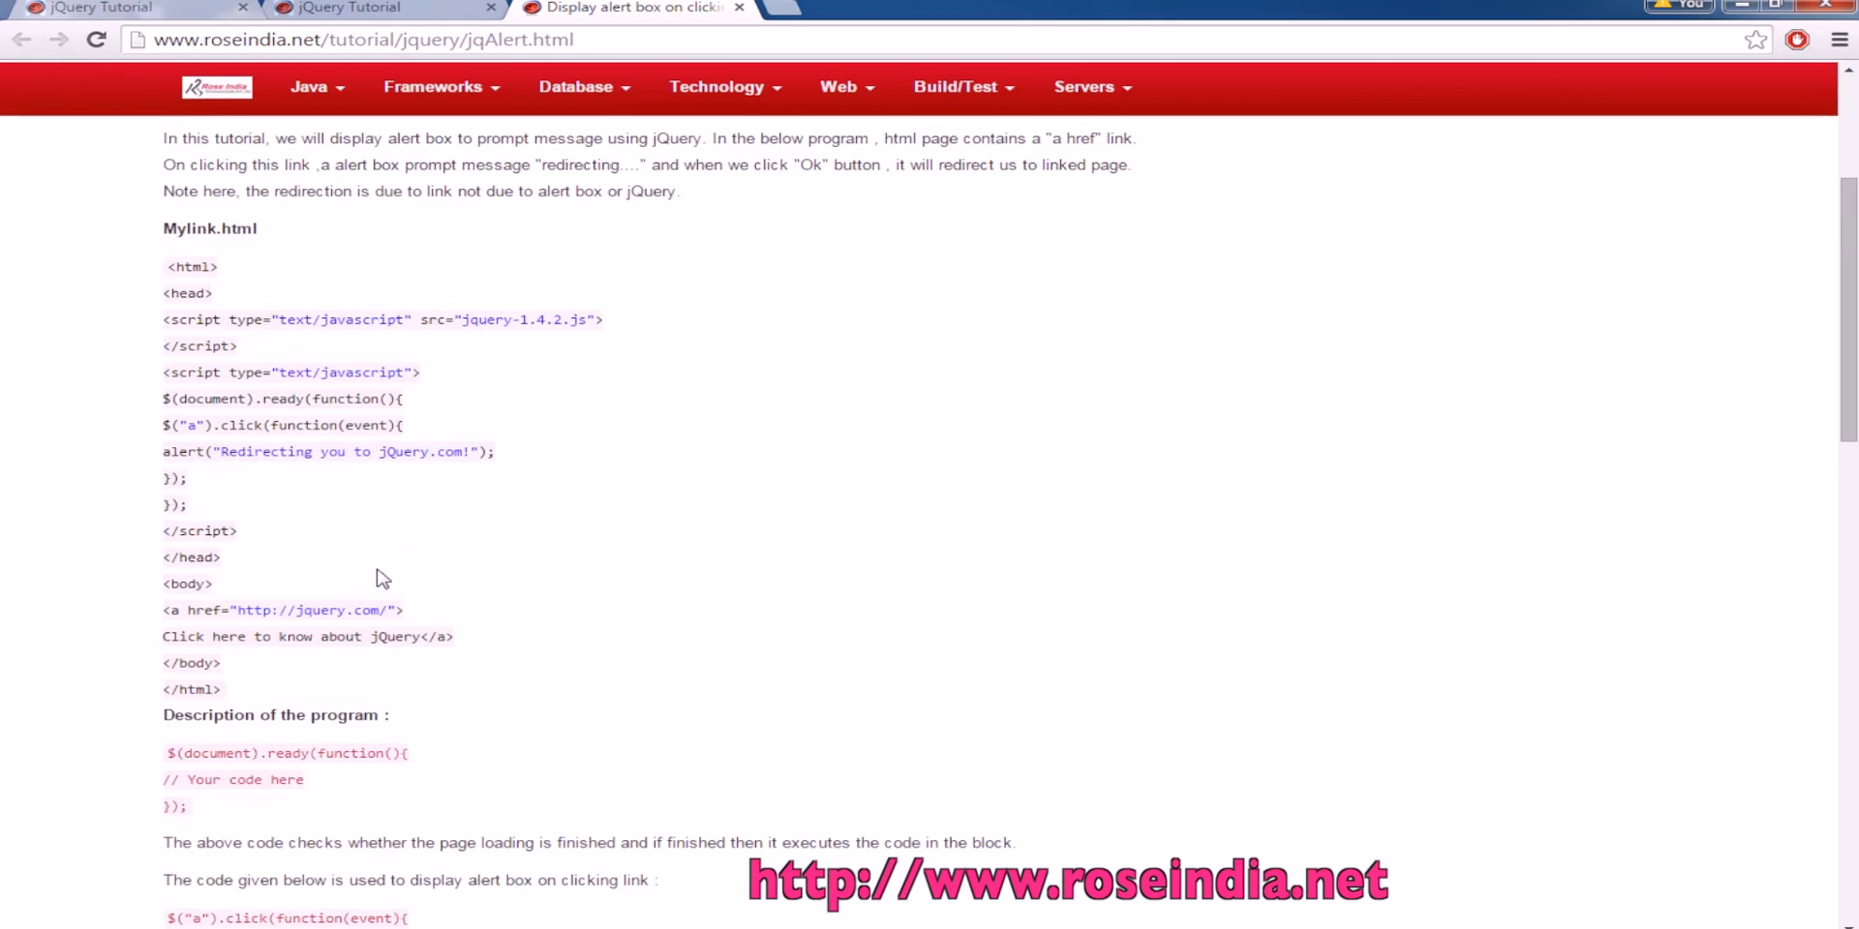
Review the tutorial's sample code, highlighting the alert, jQuery script and document ready lines.
double_click(201, 424)
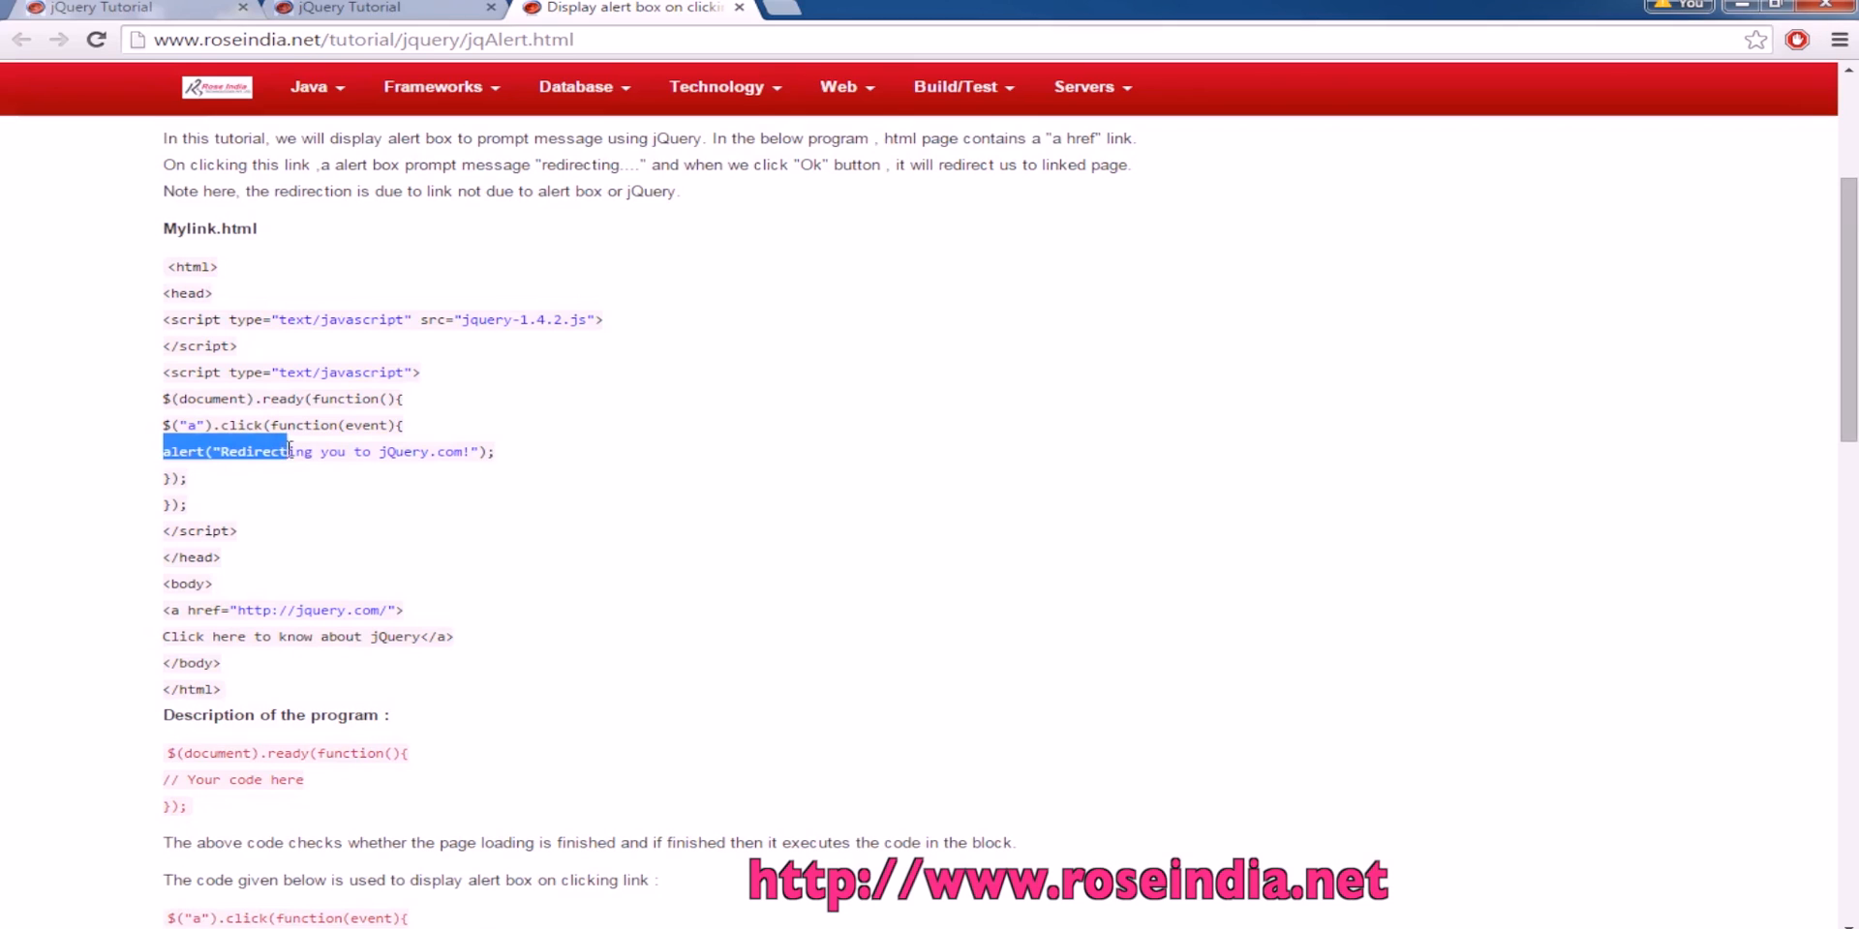
click(581, 457)
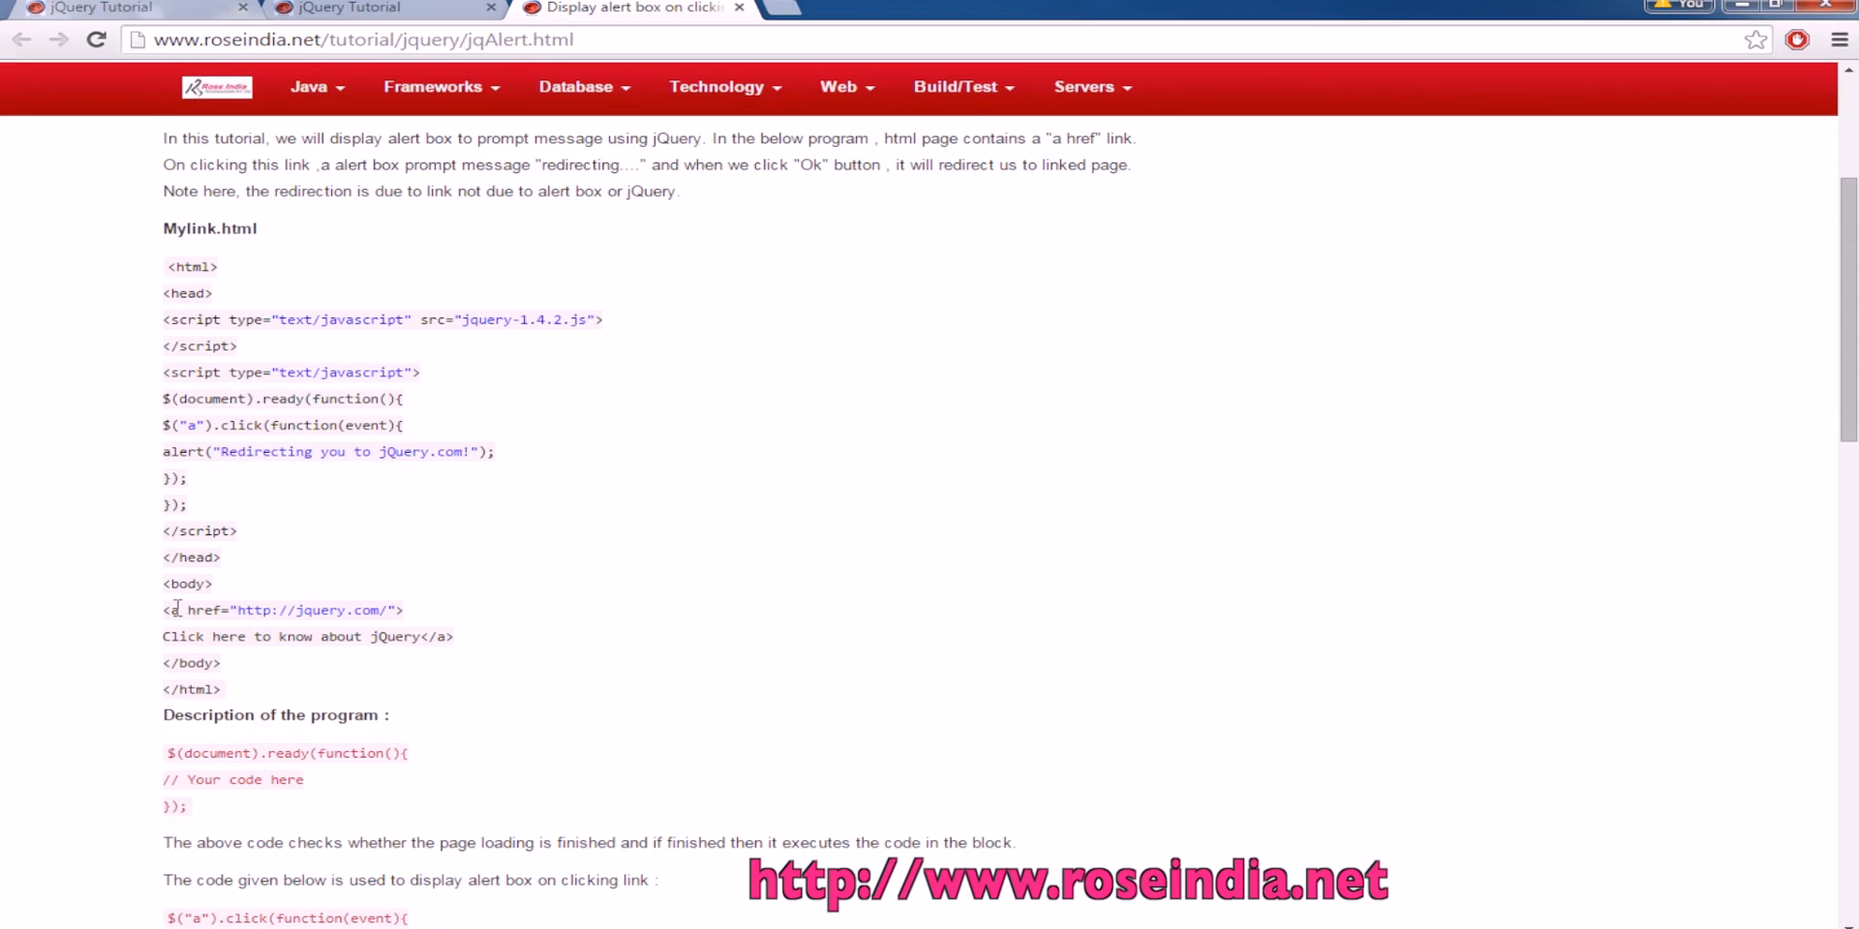
scroll(down, 3)
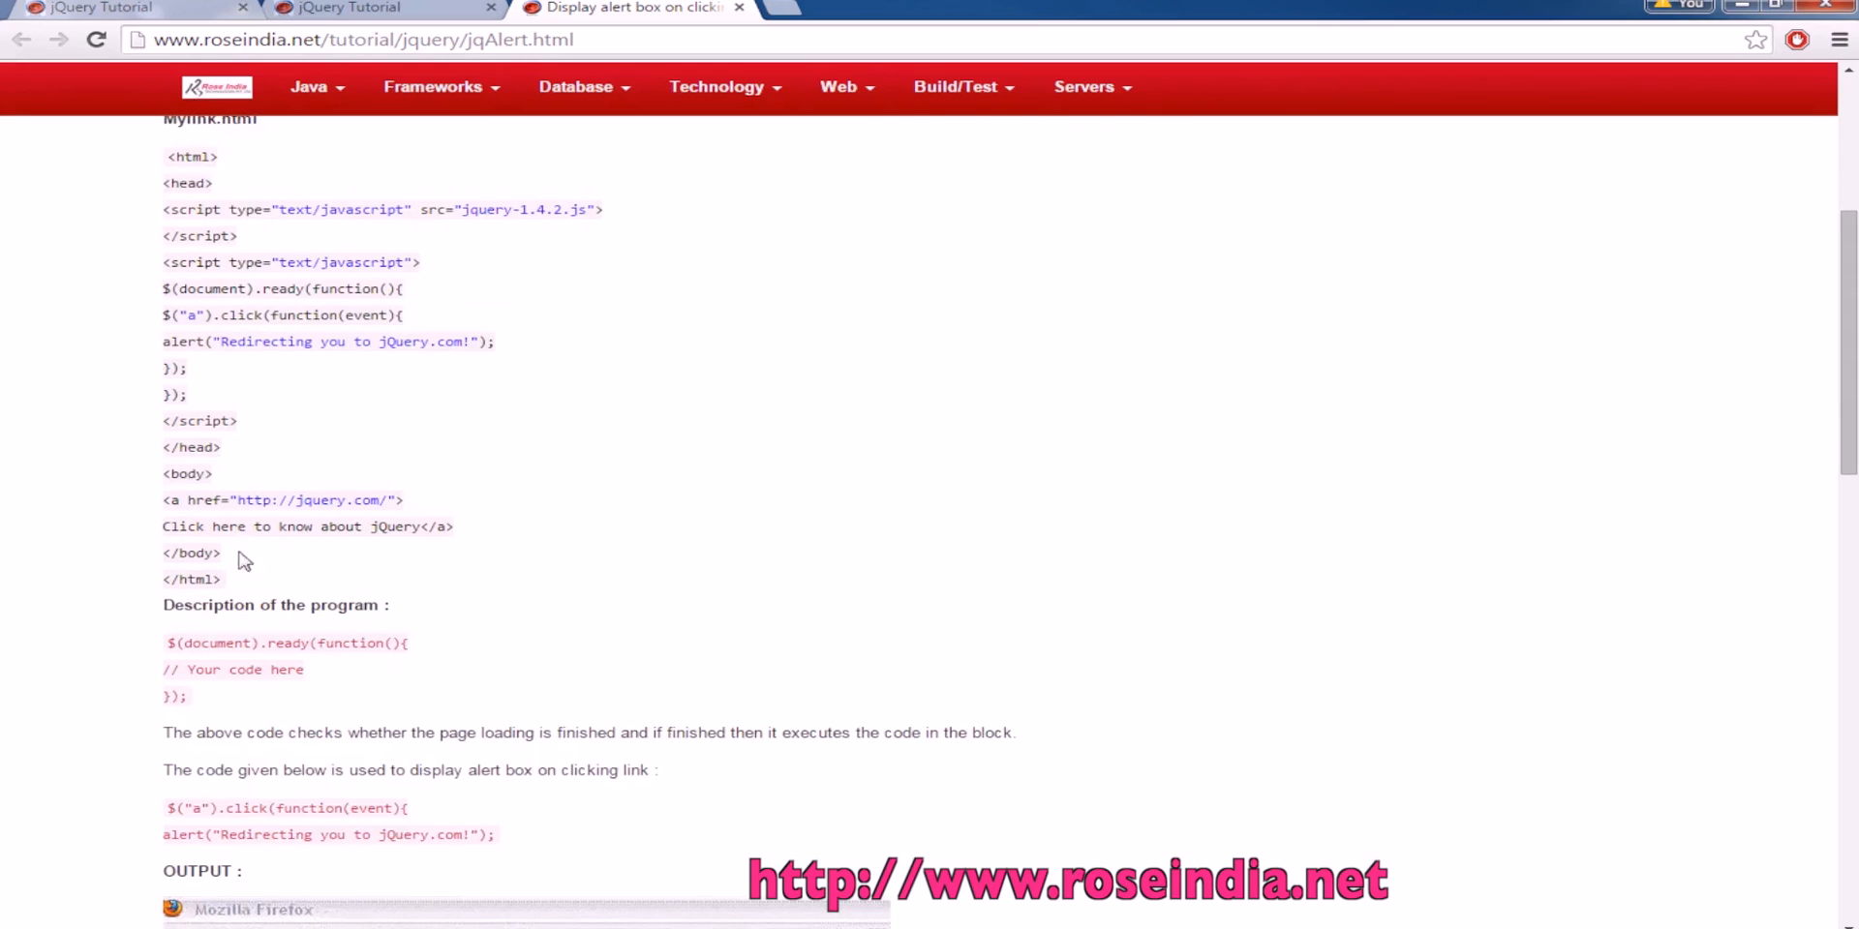
drag(162, 155, 221, 579)
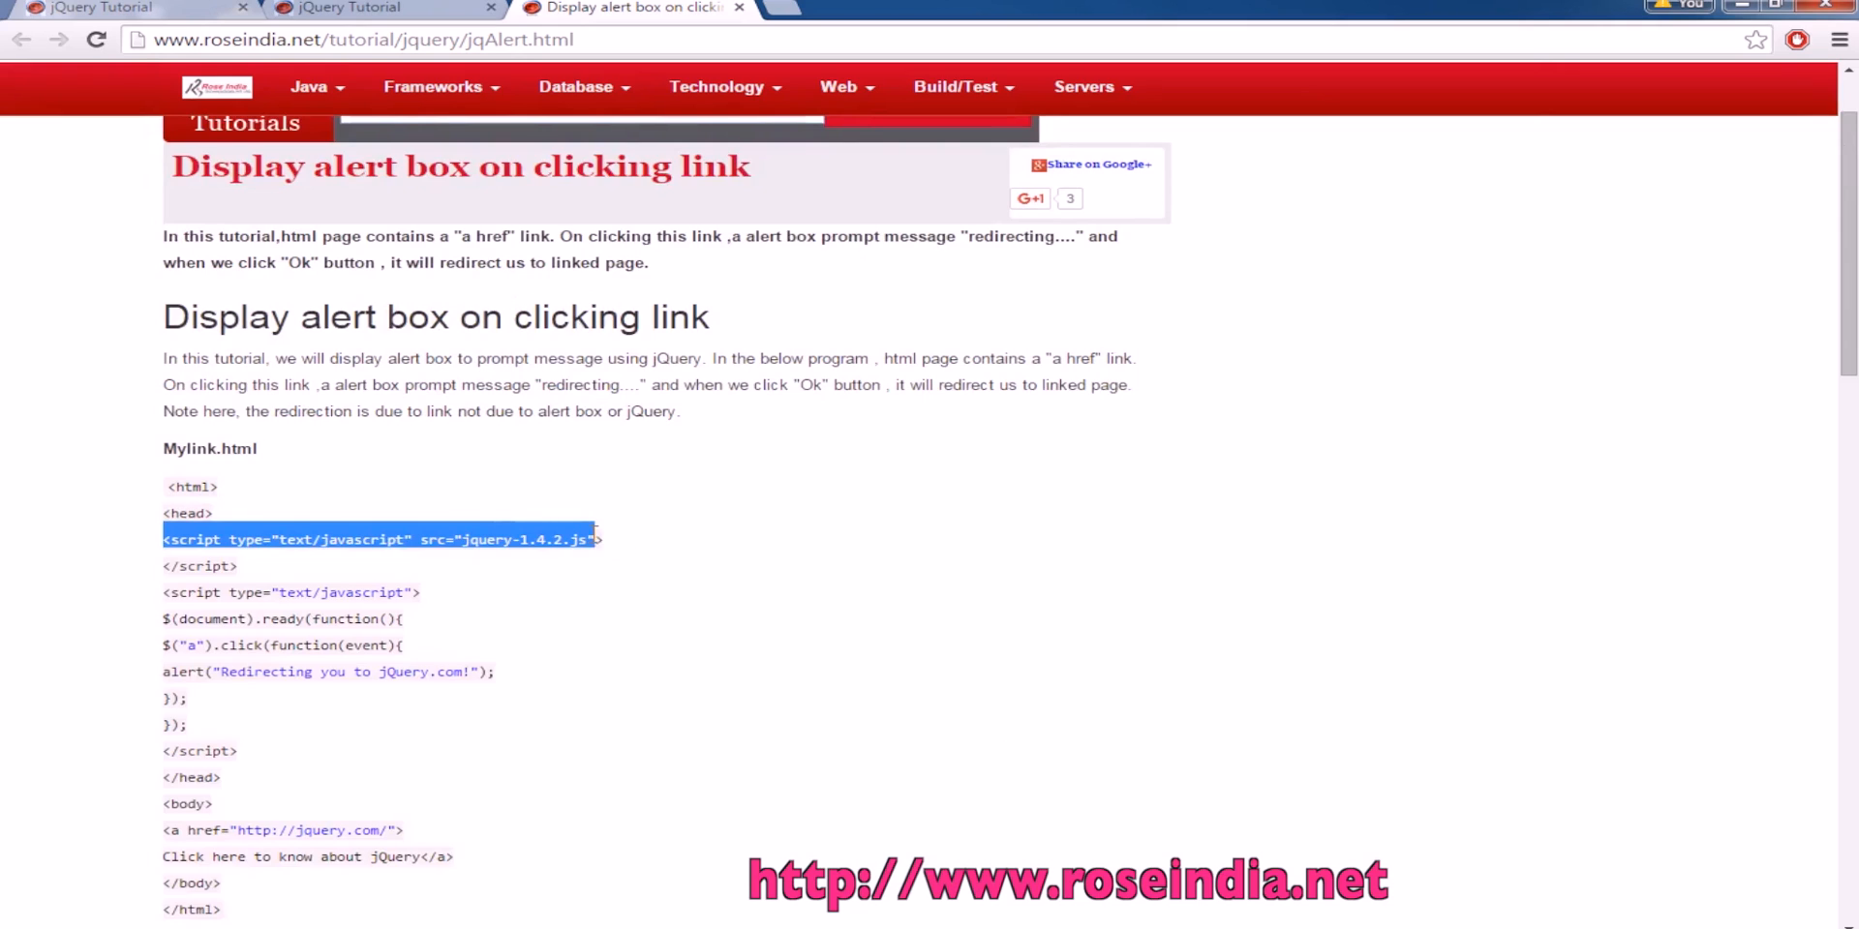
click(664, 560)
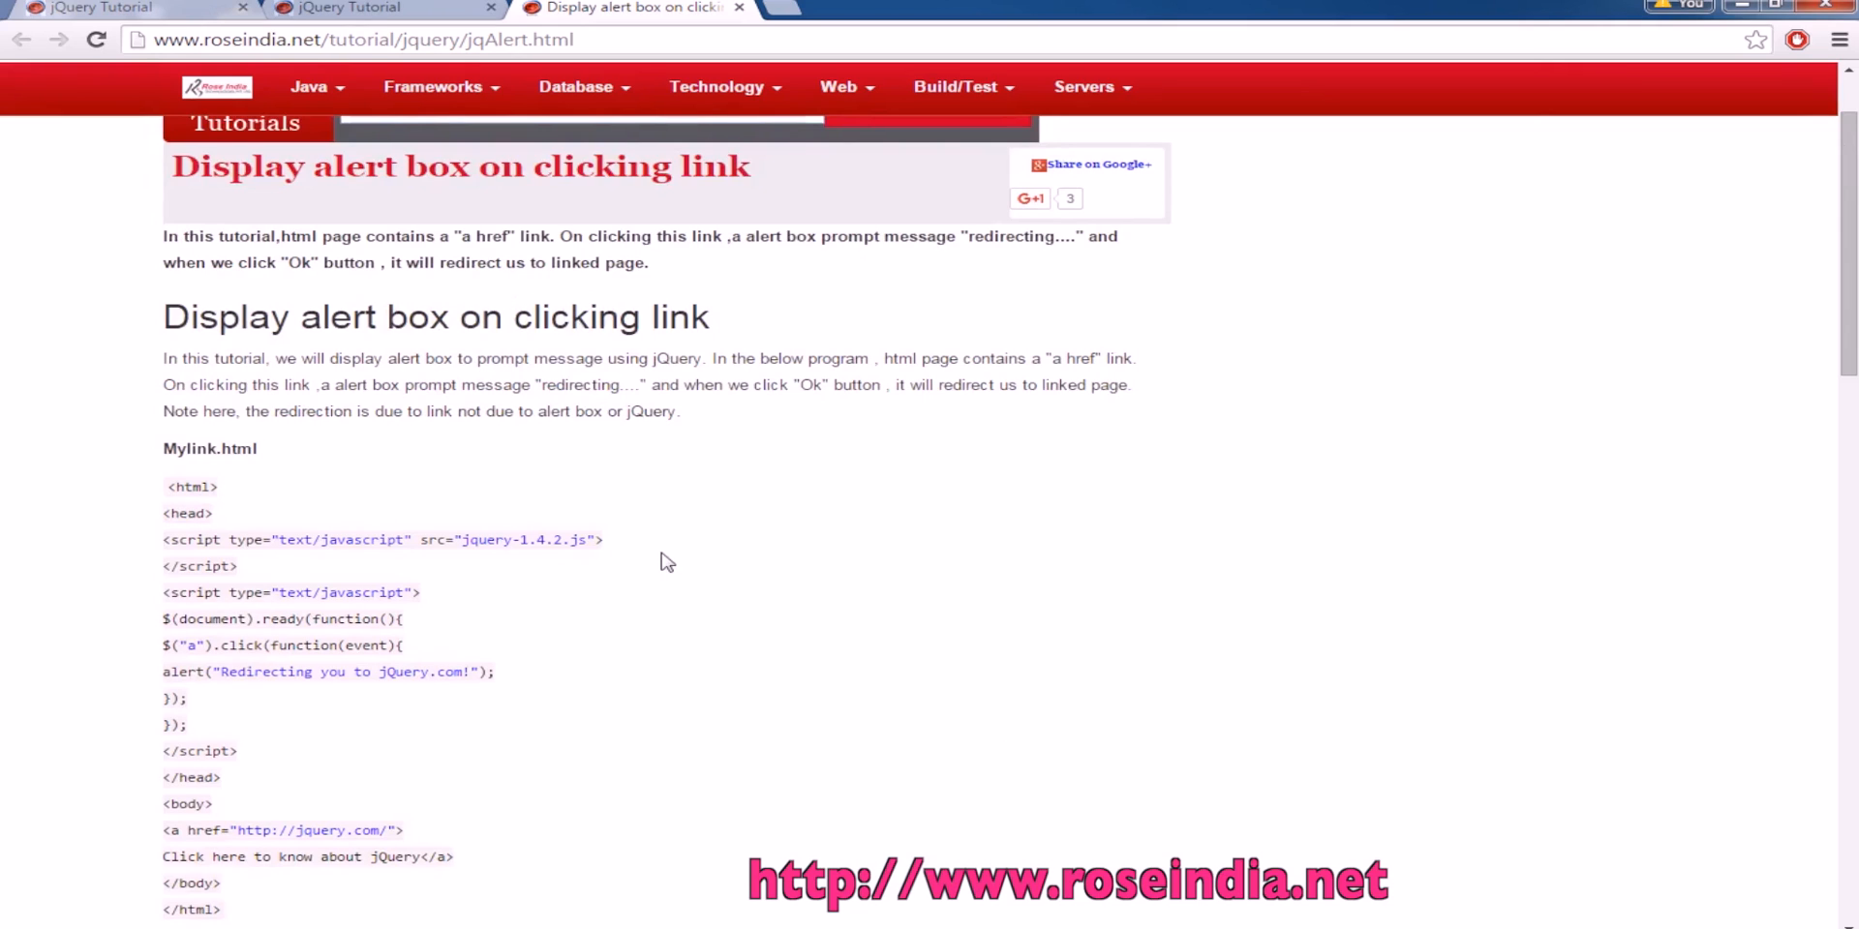
scroll(down, 3)
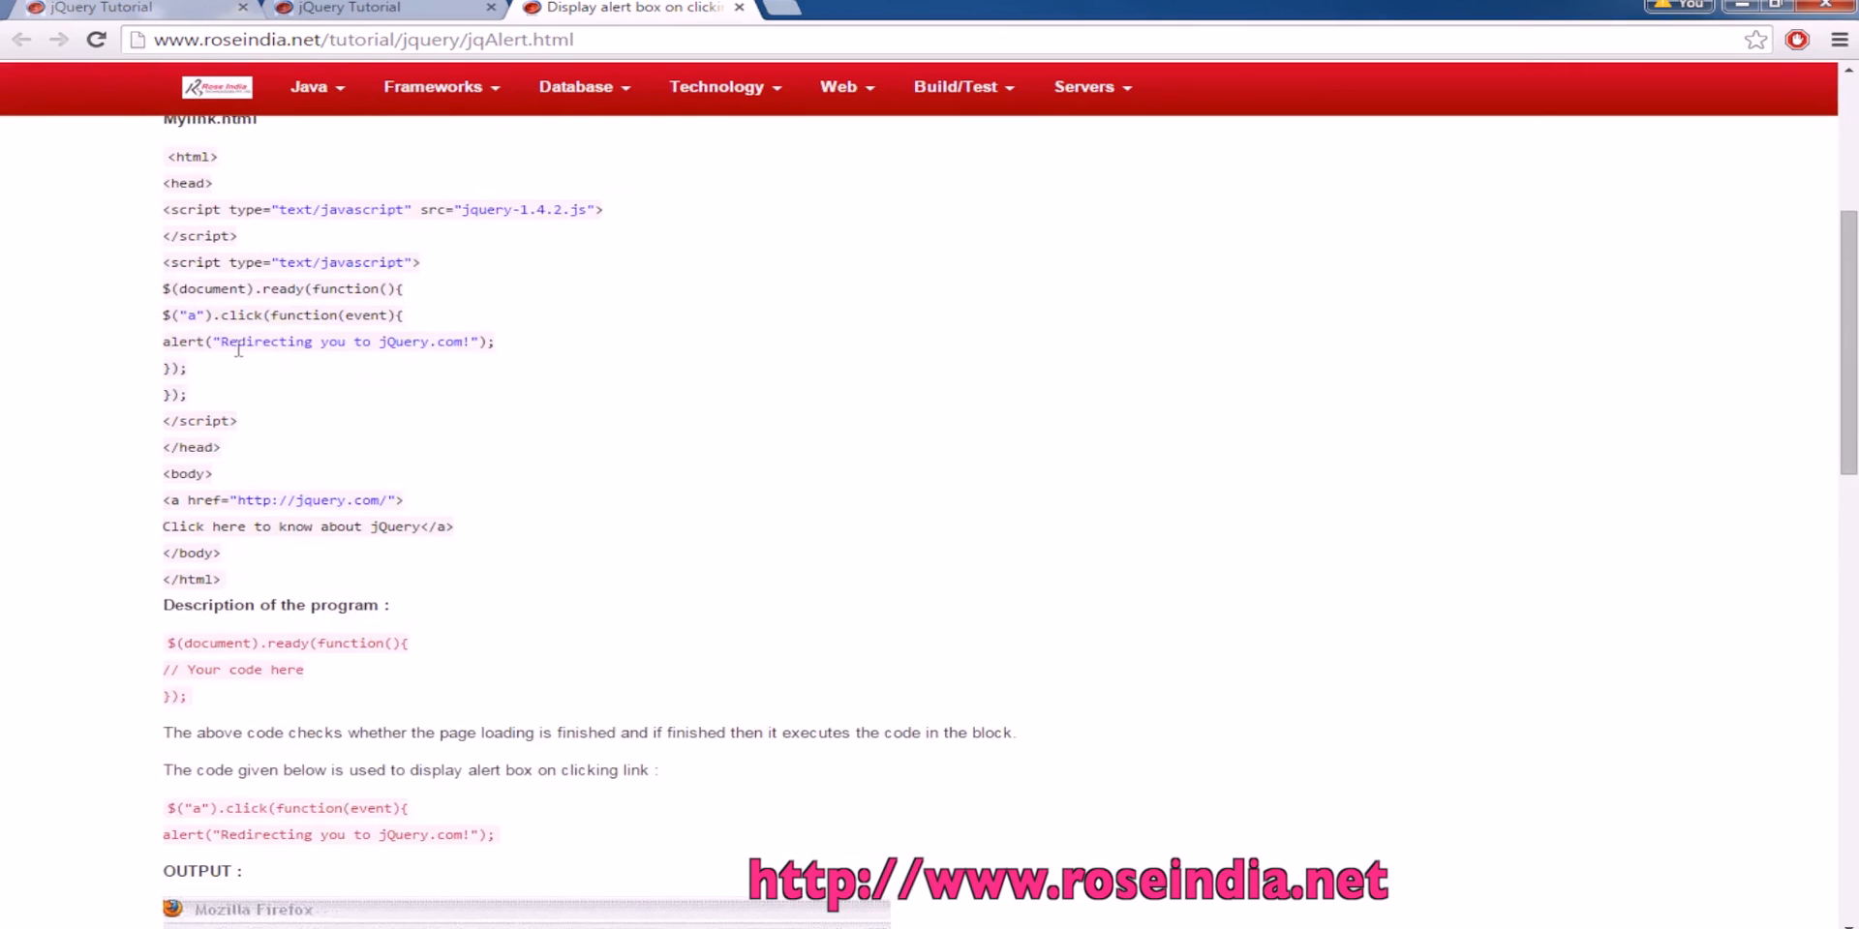
drag(162, 154, 386, 288)
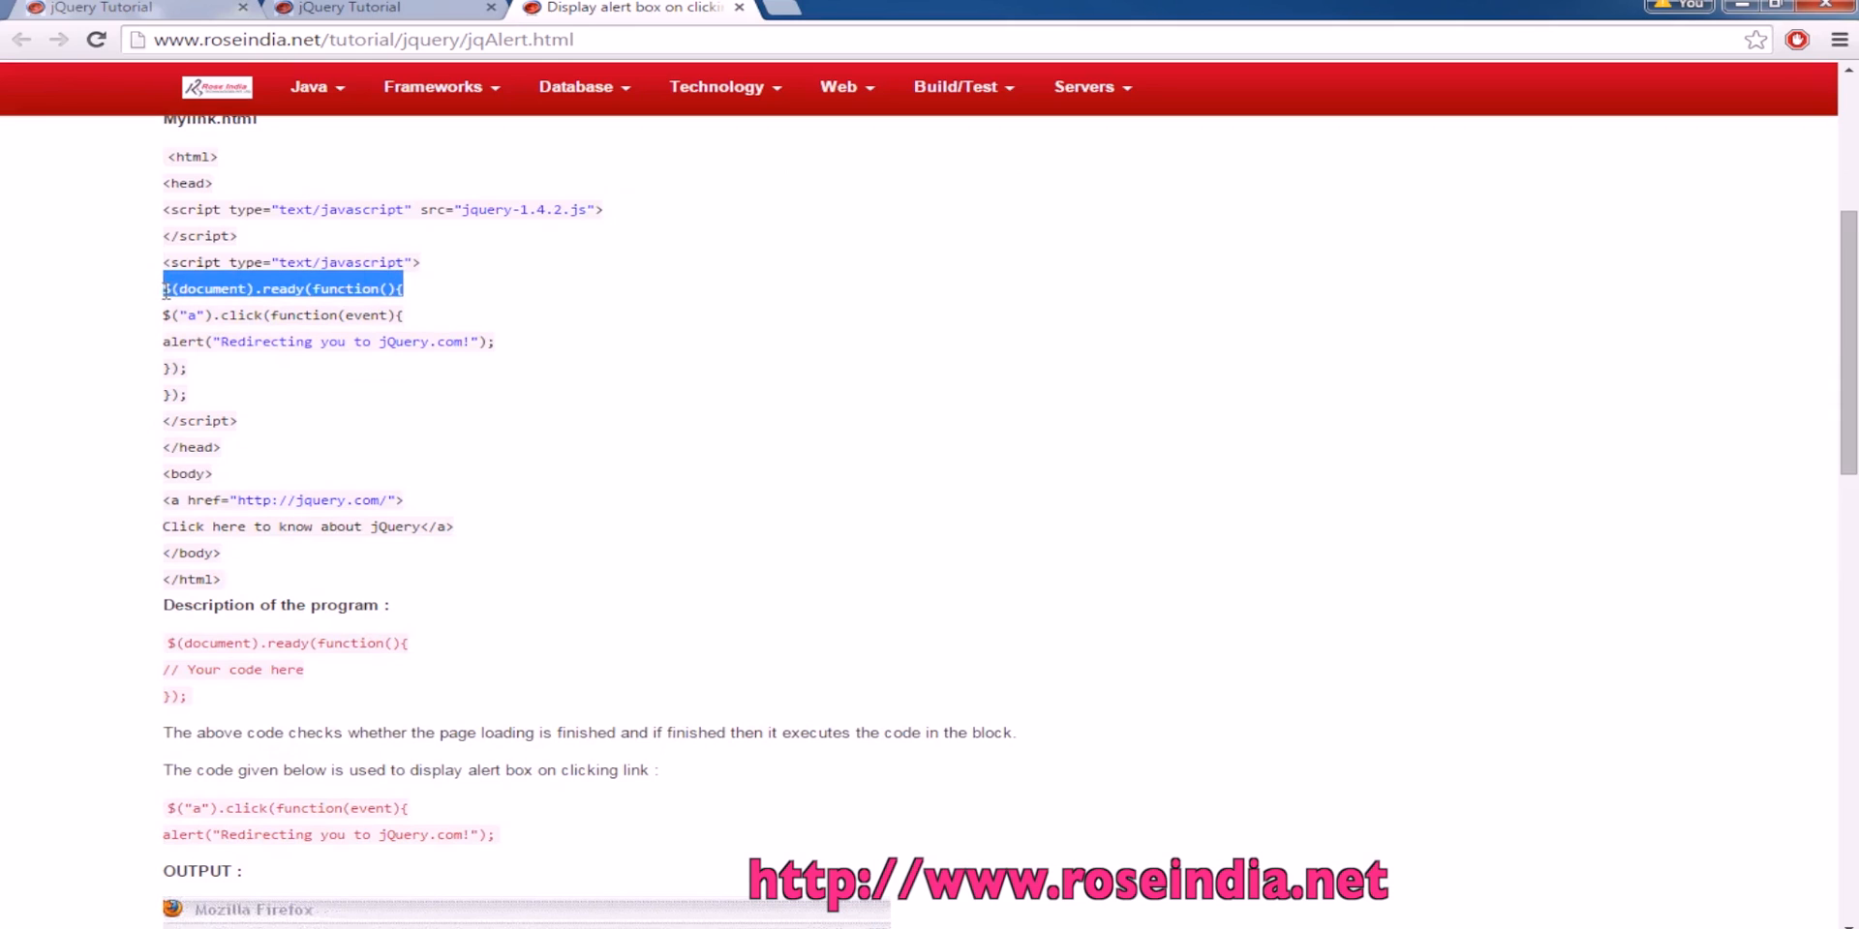
click(231, 315)
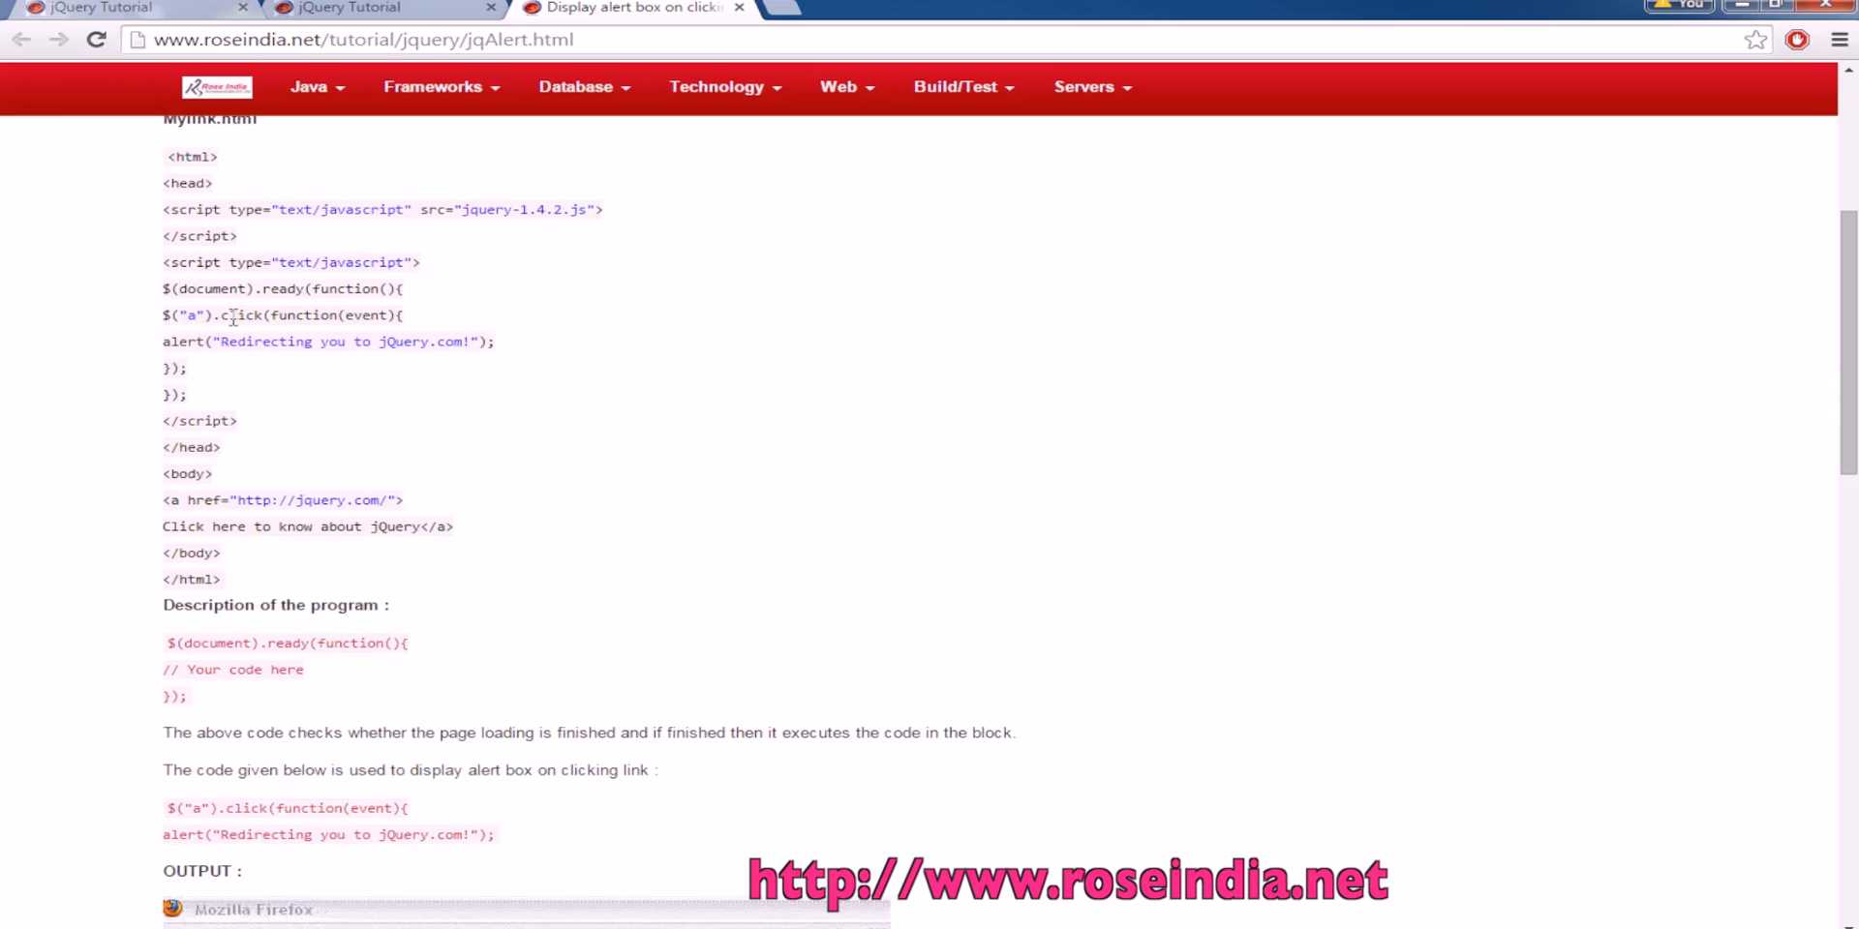
double_click(242, 313)
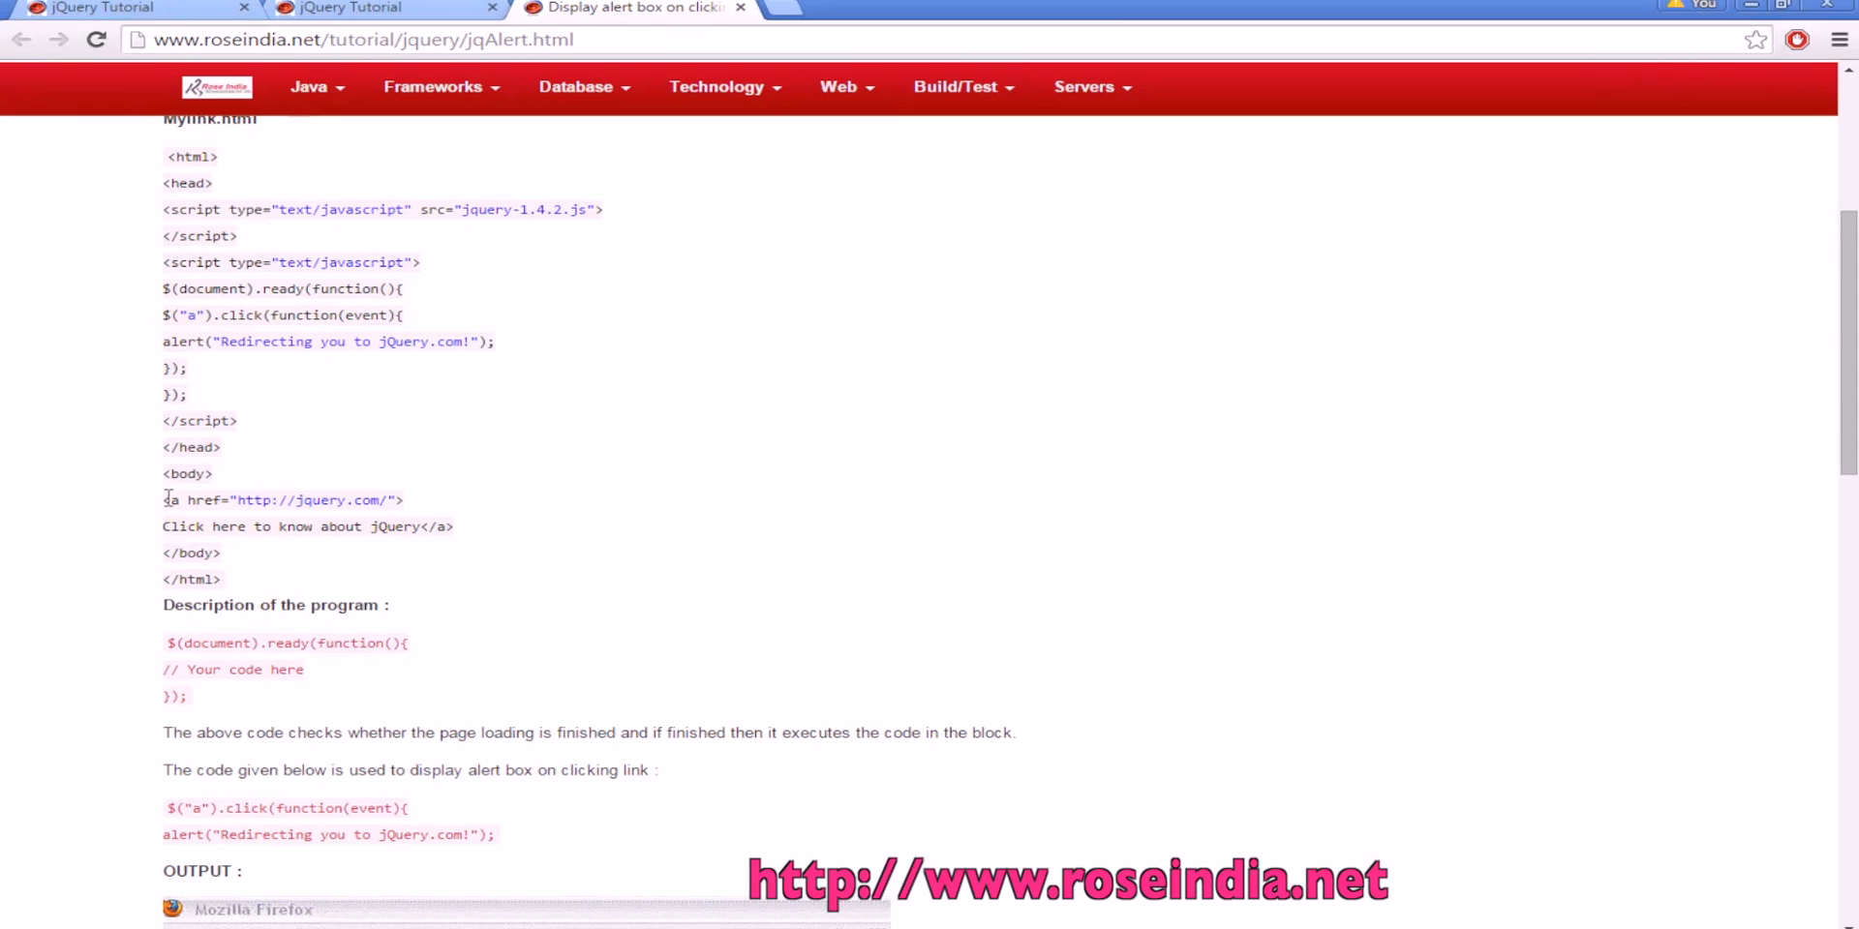
mouse_move(347, 524)
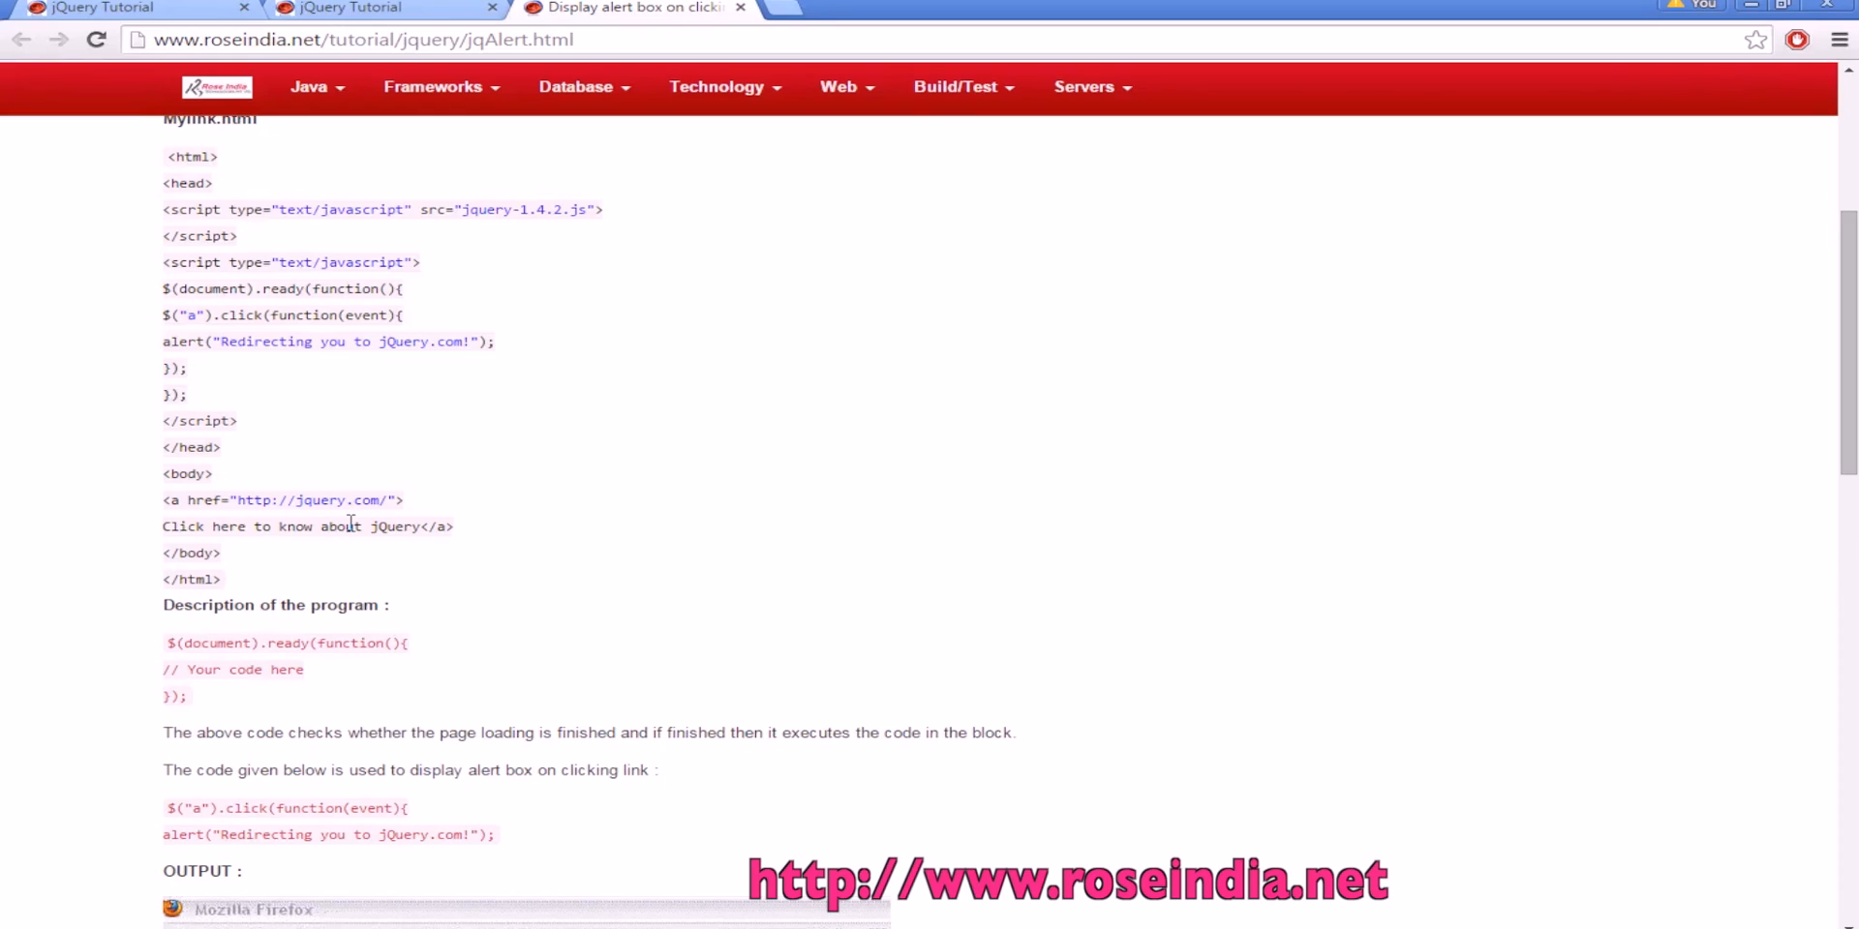
mouse_move(335, 525)
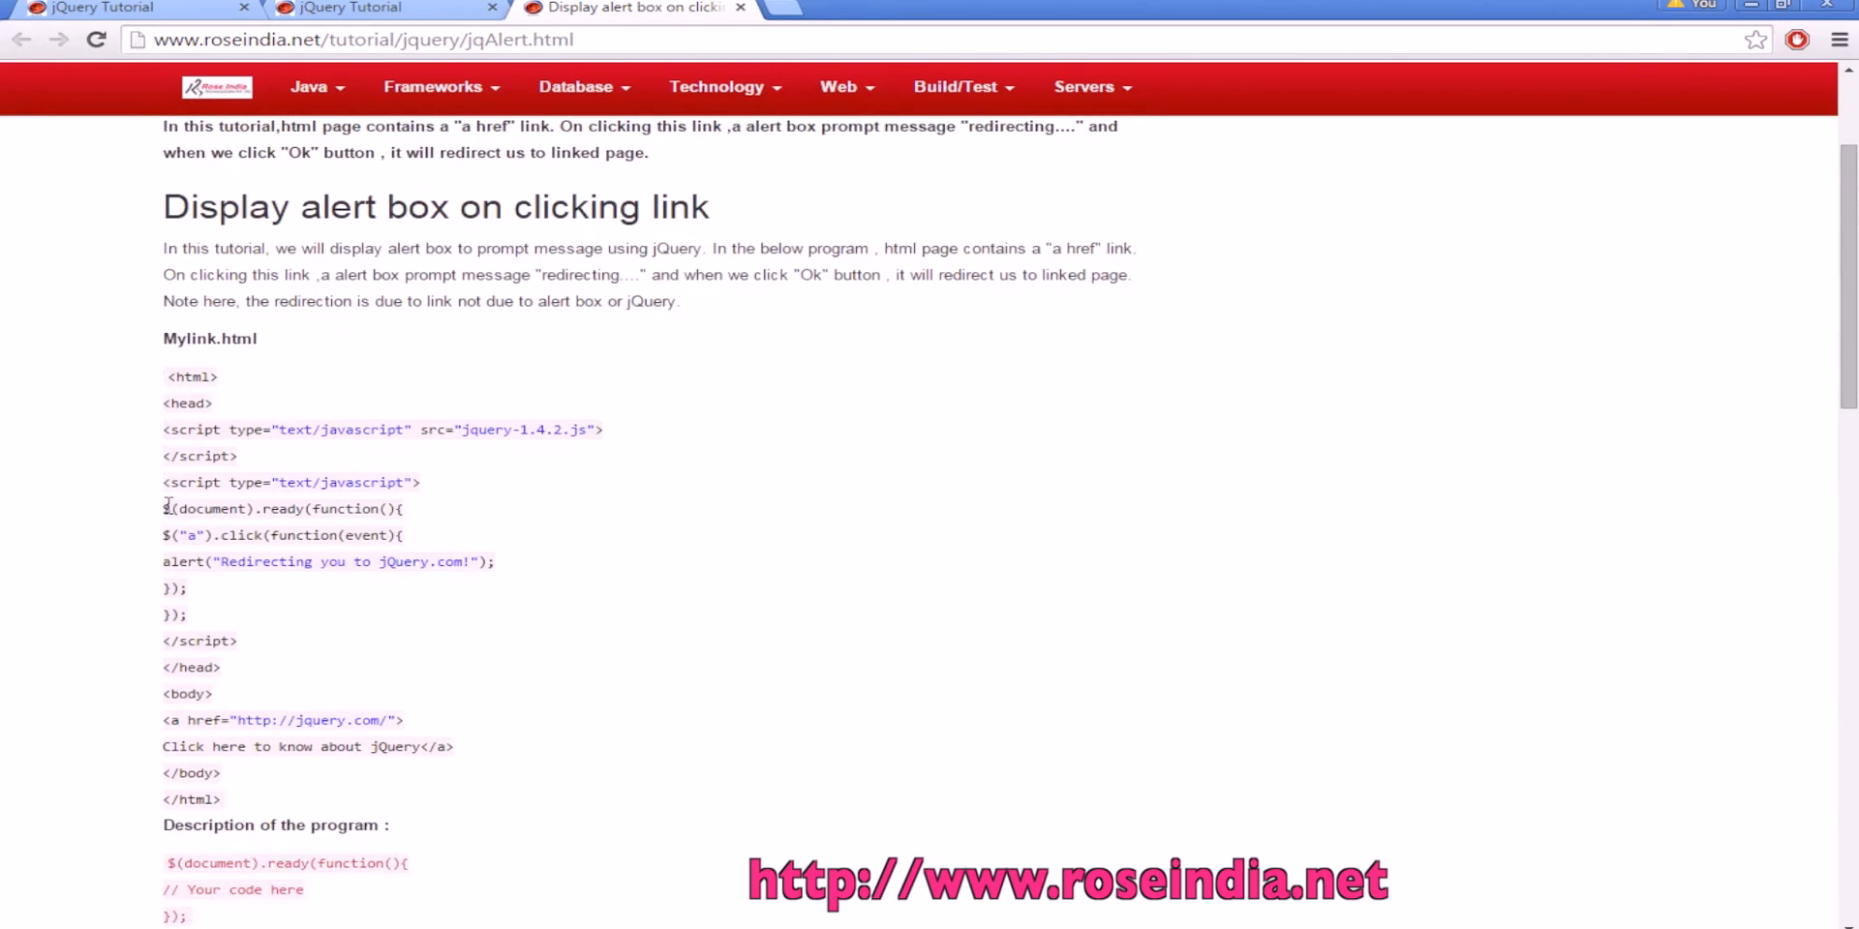
scroll(down, 3)
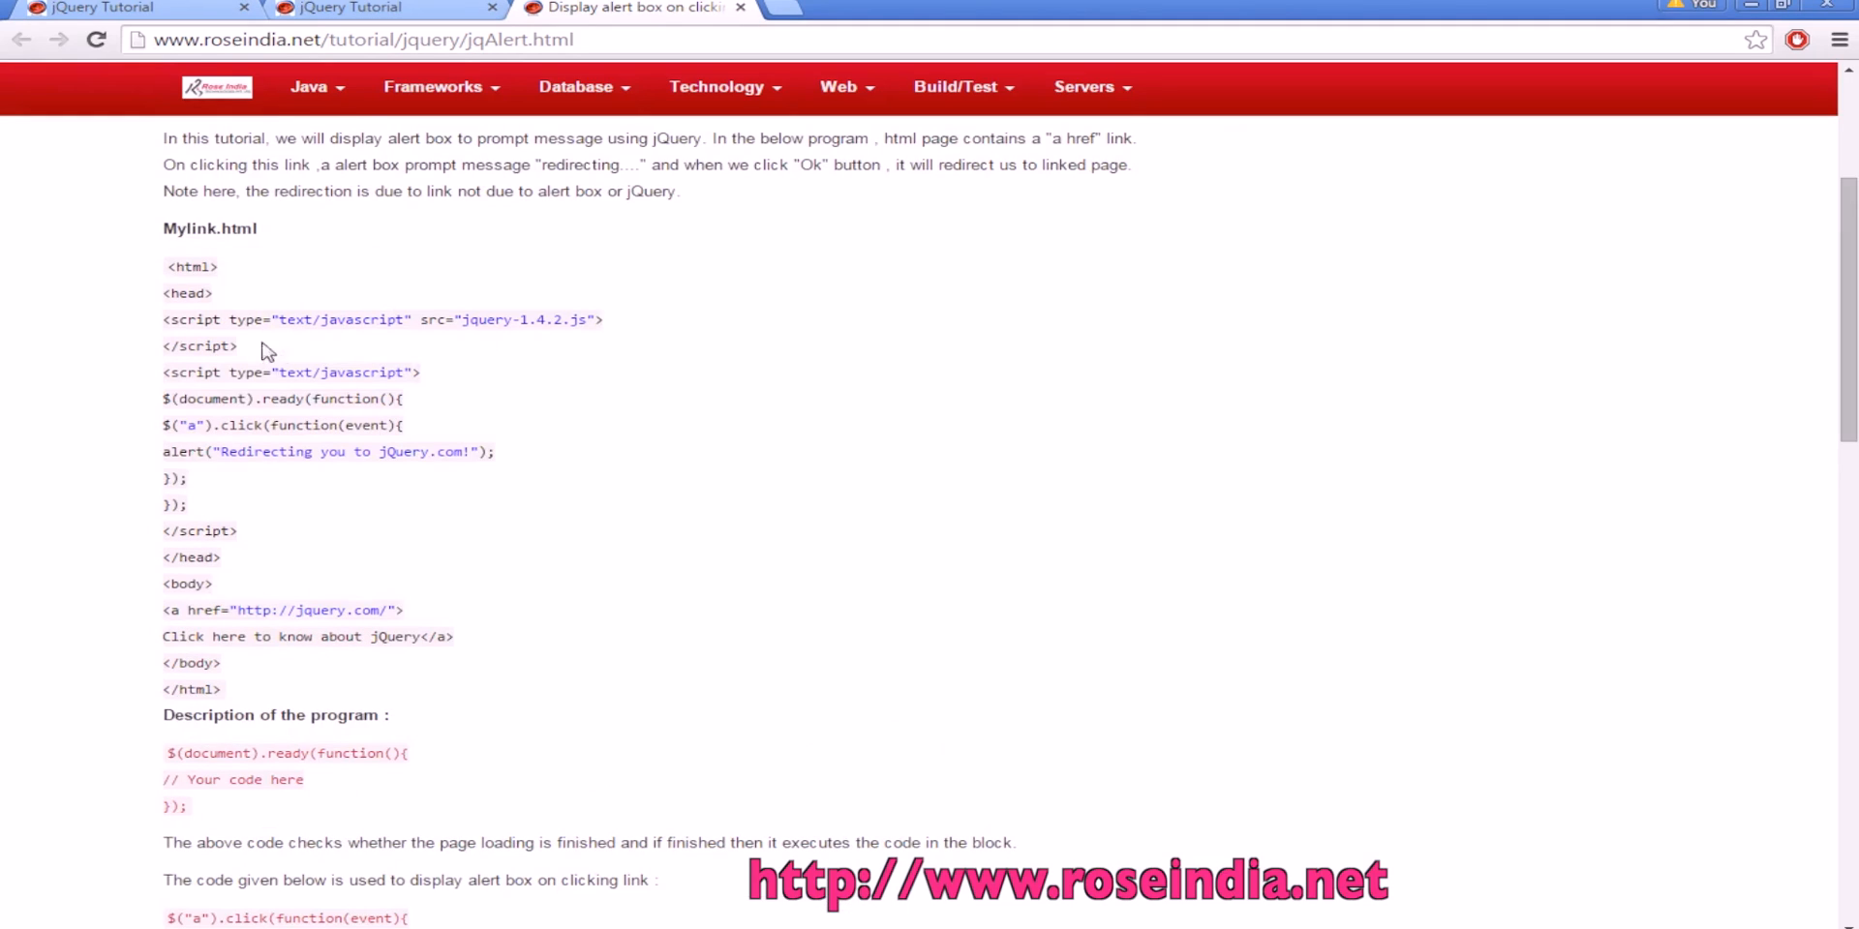
From the jquery folder in Explorer, load Mylink.html into Notepad++ for editing.
double_click(209, 229)
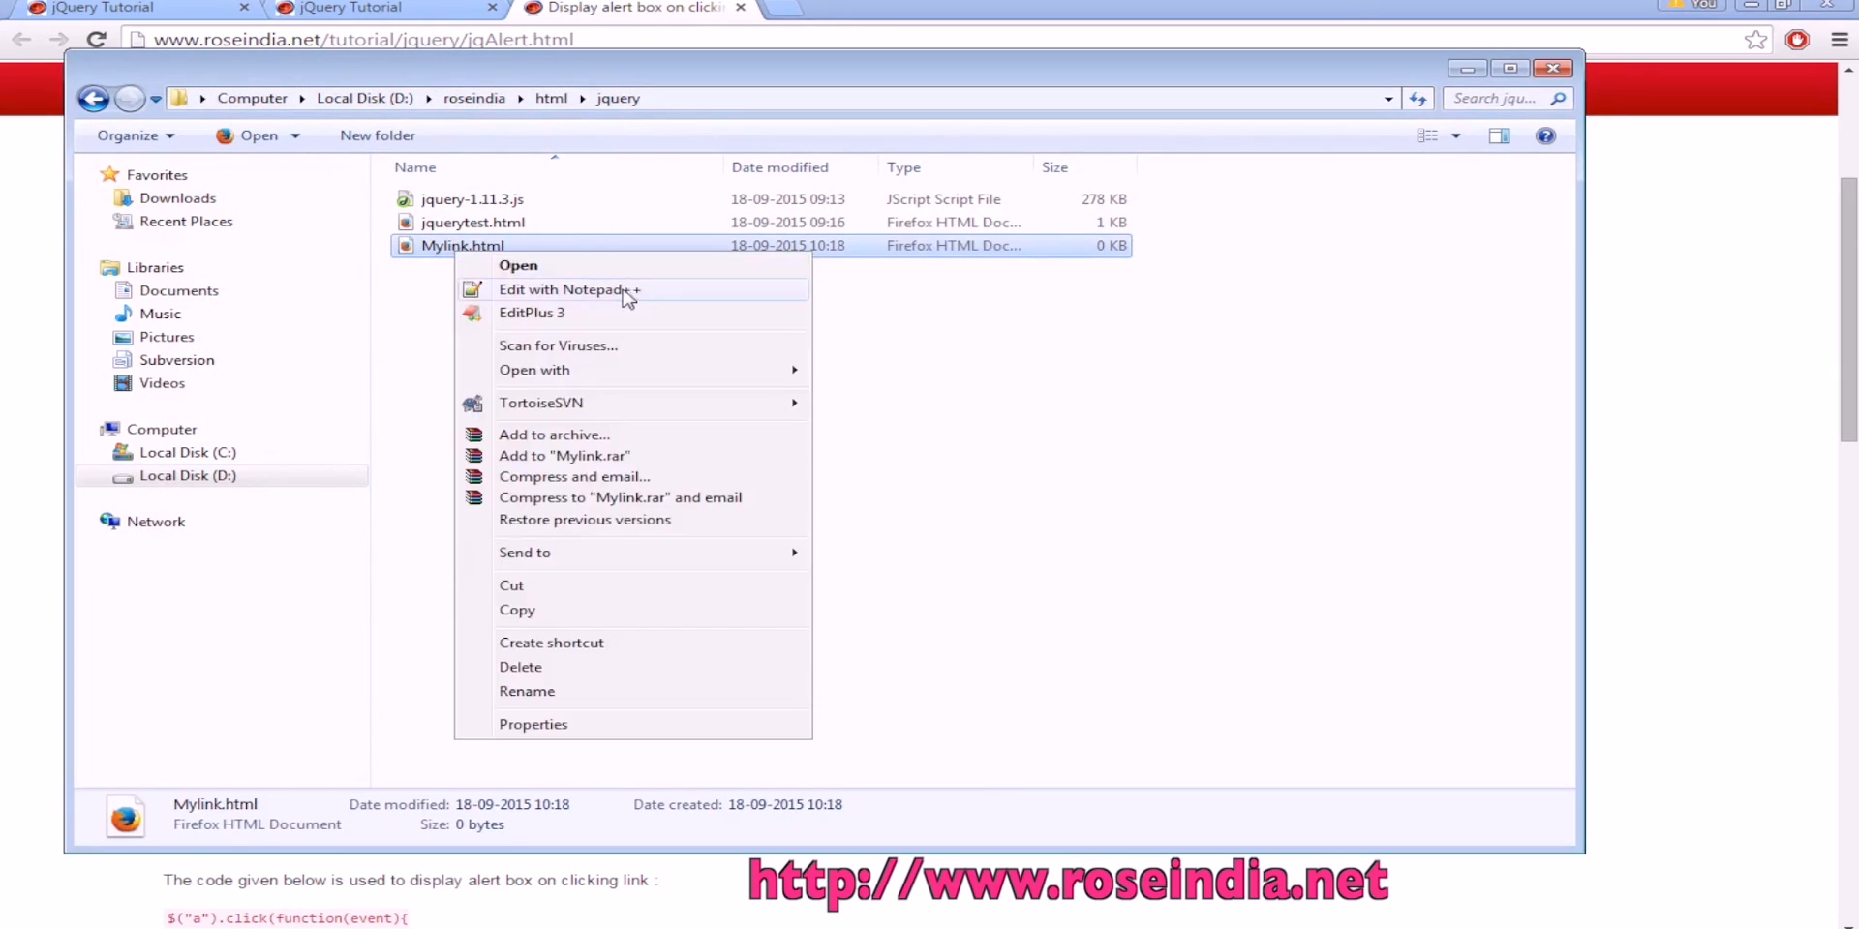
click(569, 288)
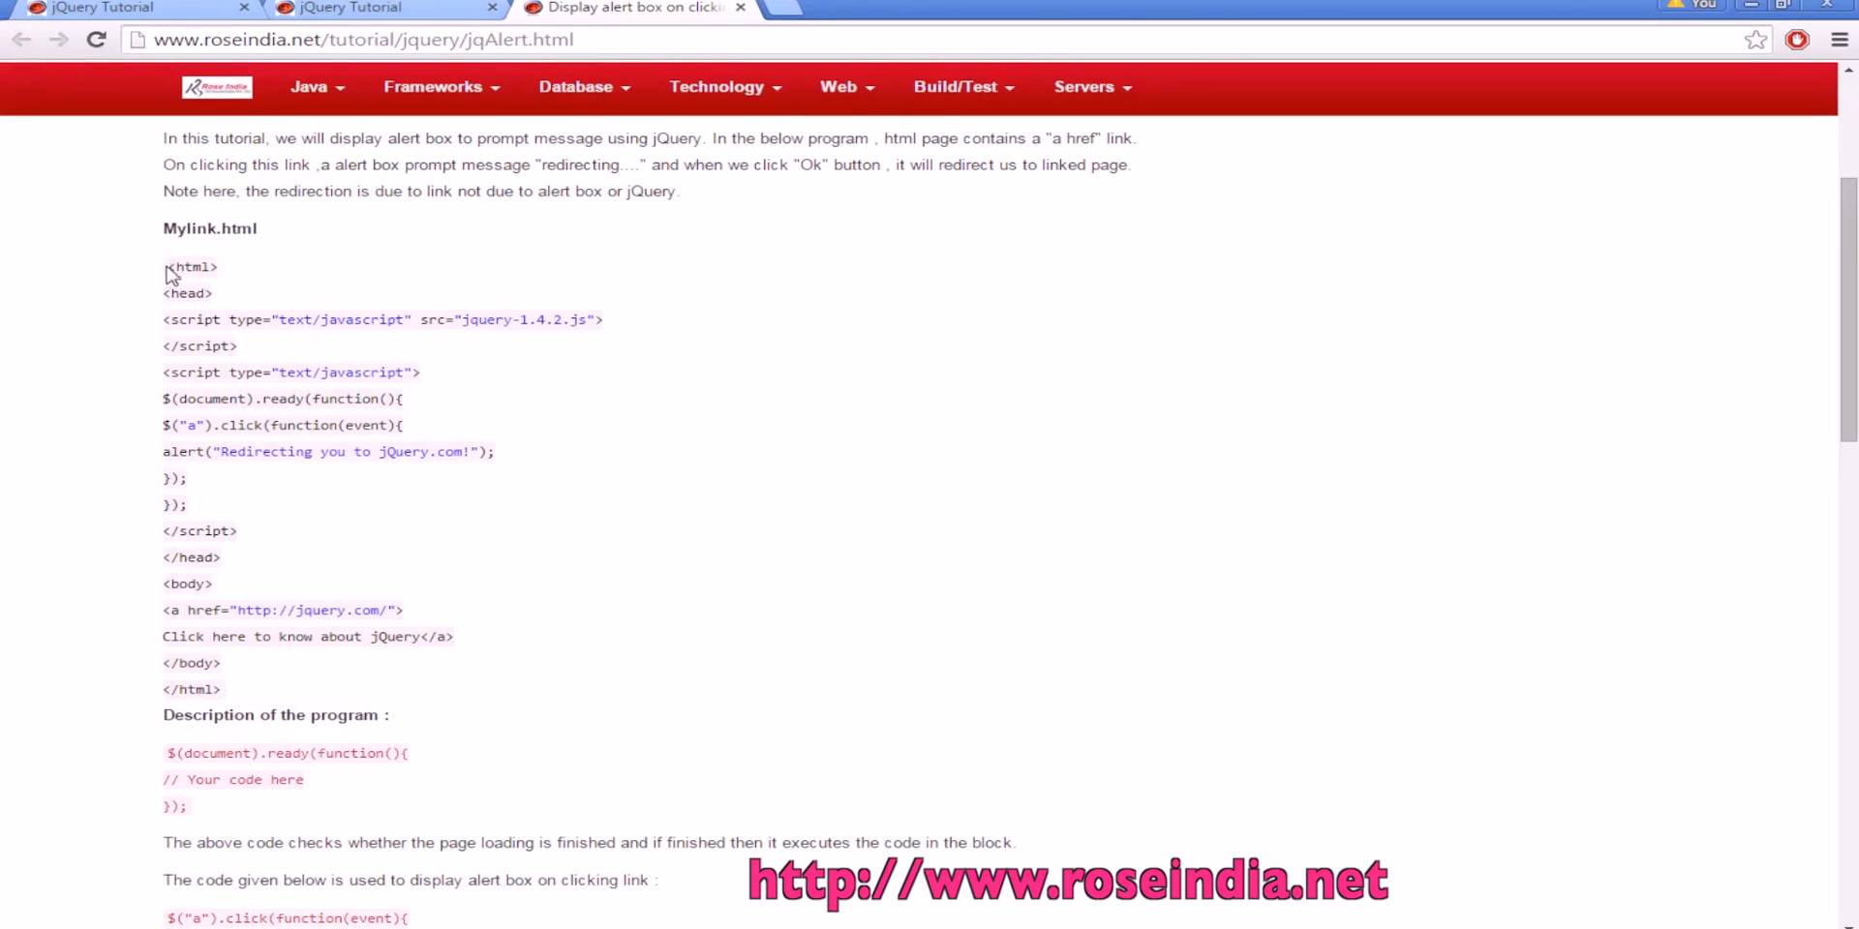
drag(169, 265, 184, 807)
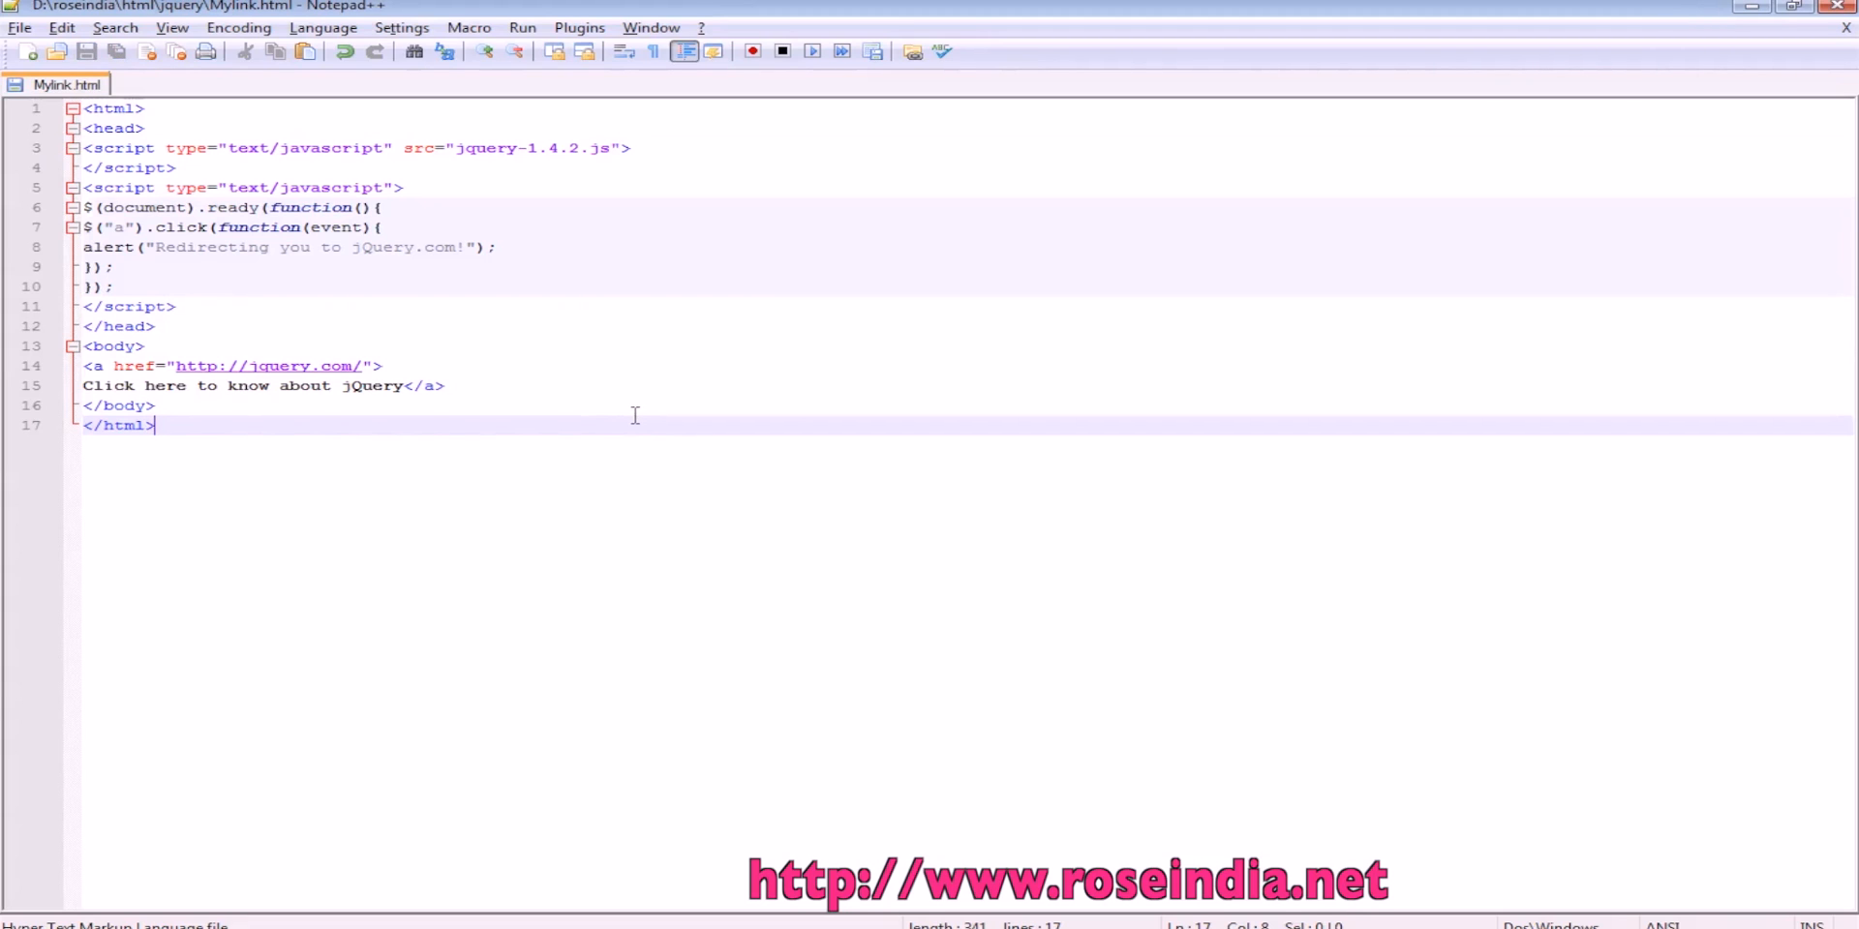
Indent the alert line, change the script src to jquery-1.11.3.js and save Mylink.html.
click(83, 246)
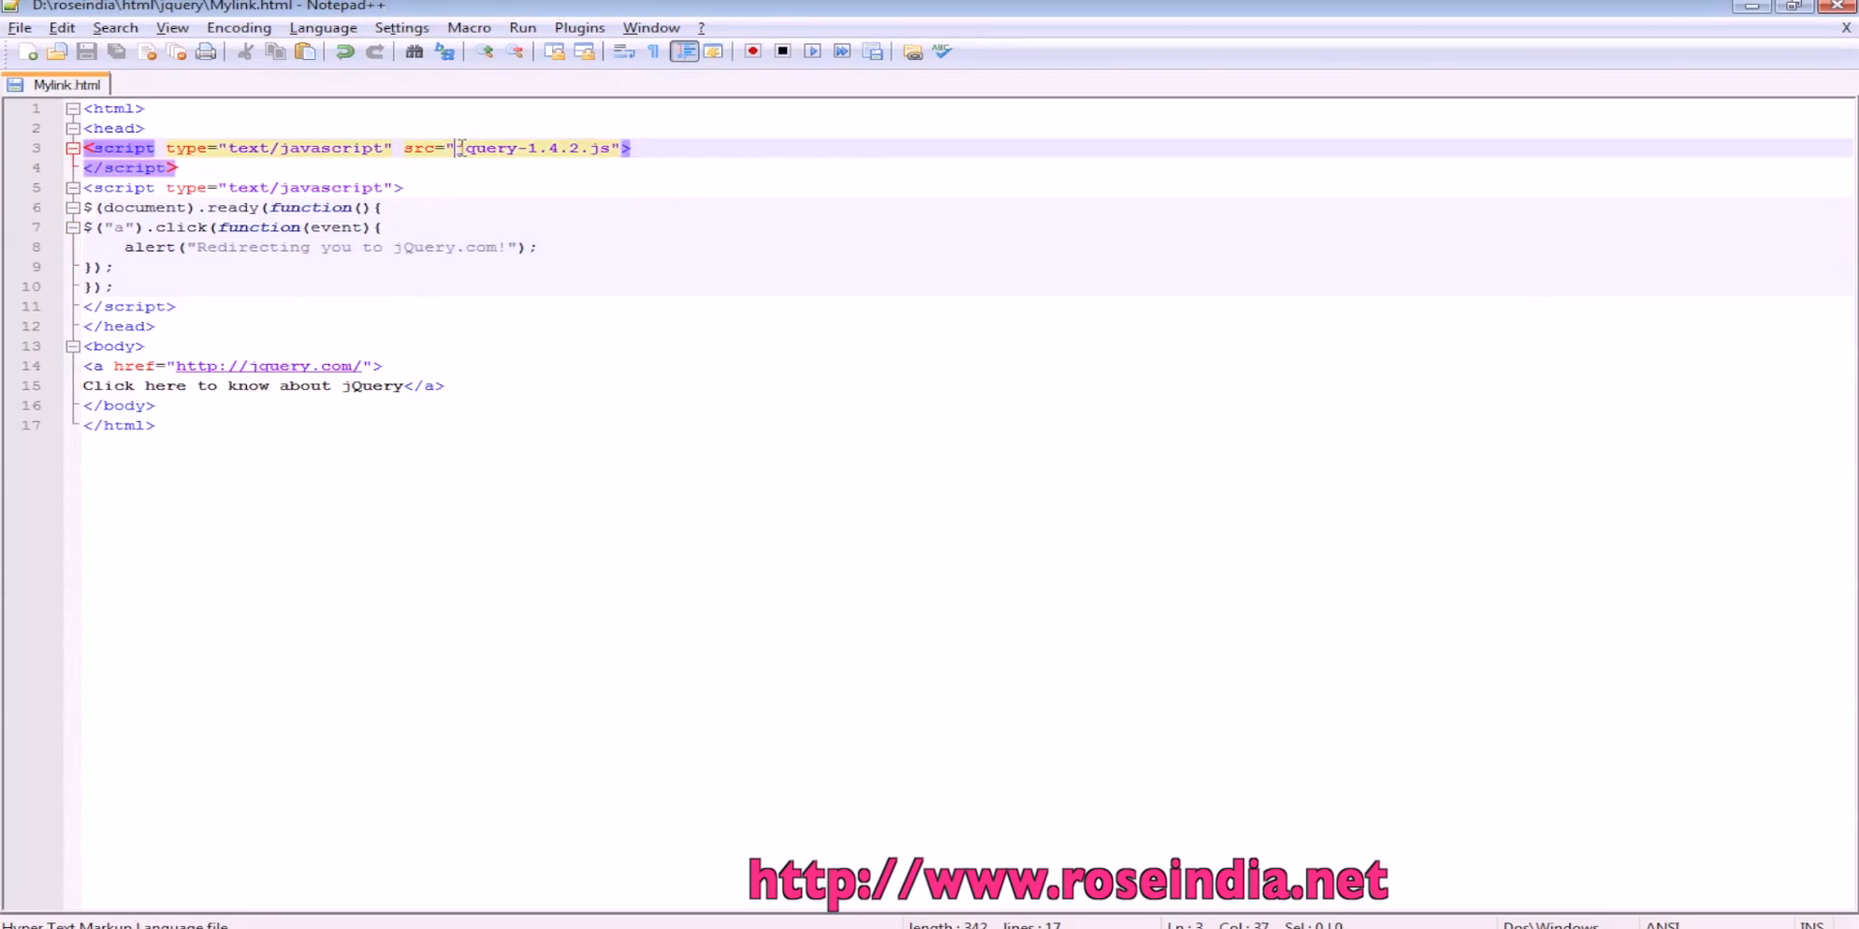
drag(455, 147, 610, 147)
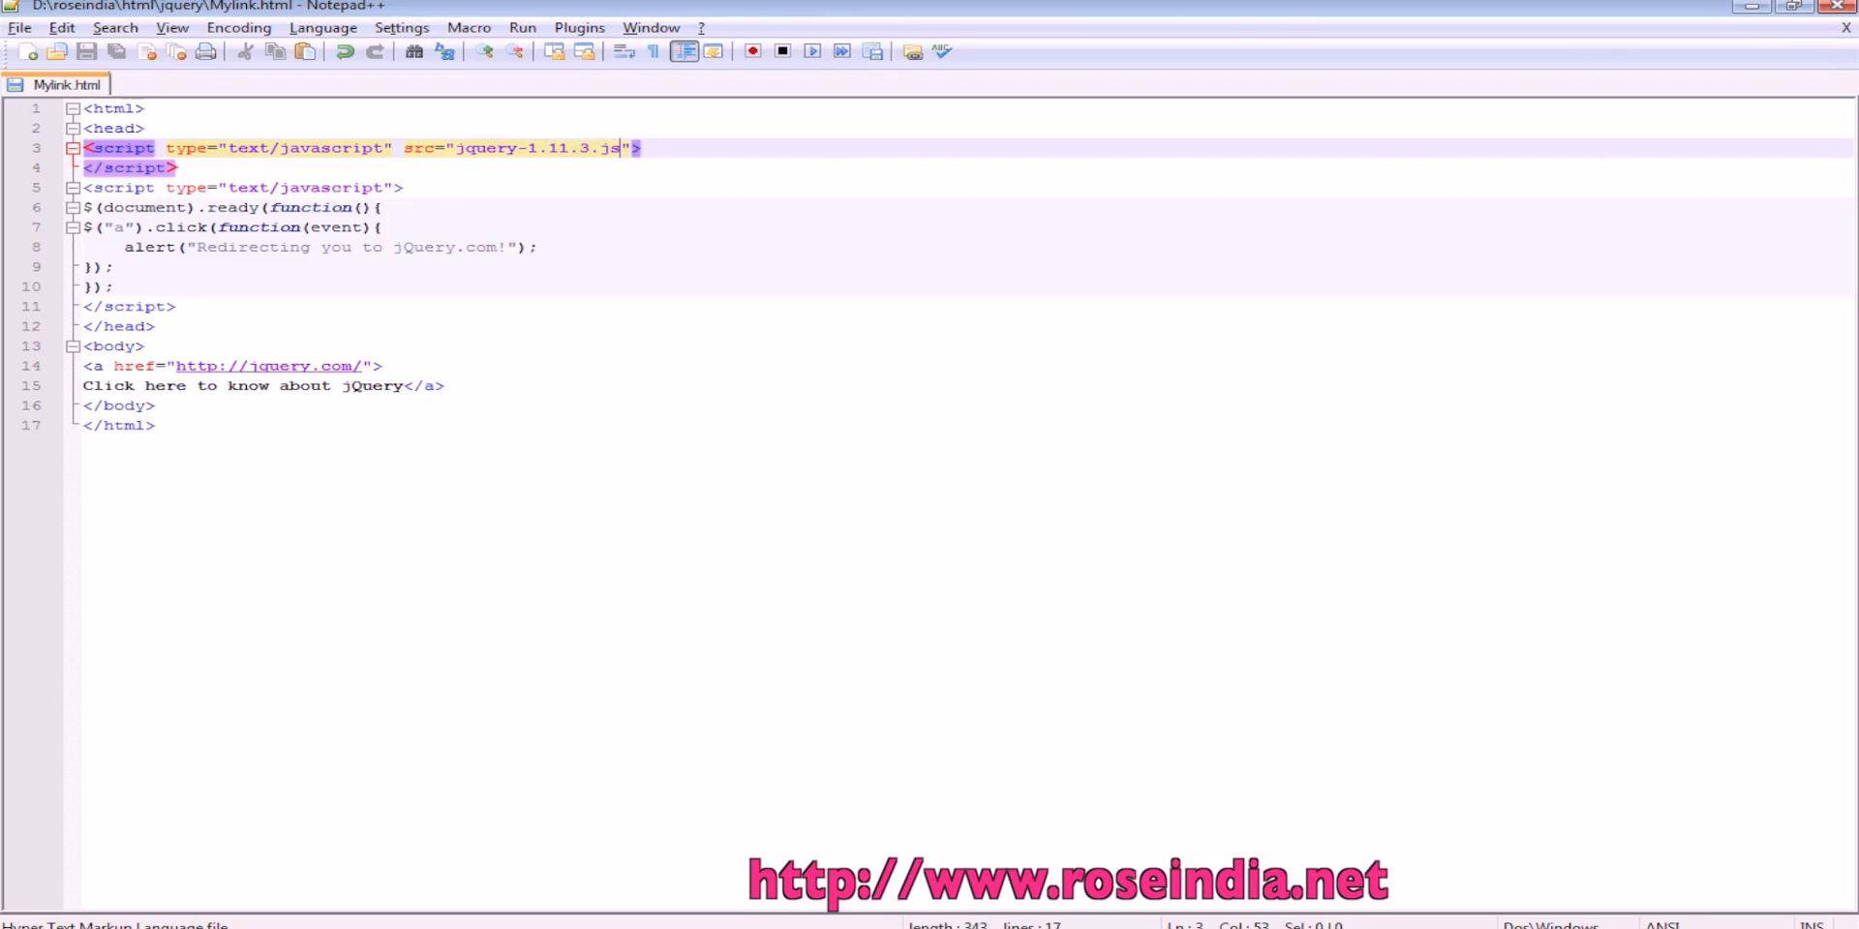
click(146, 77)
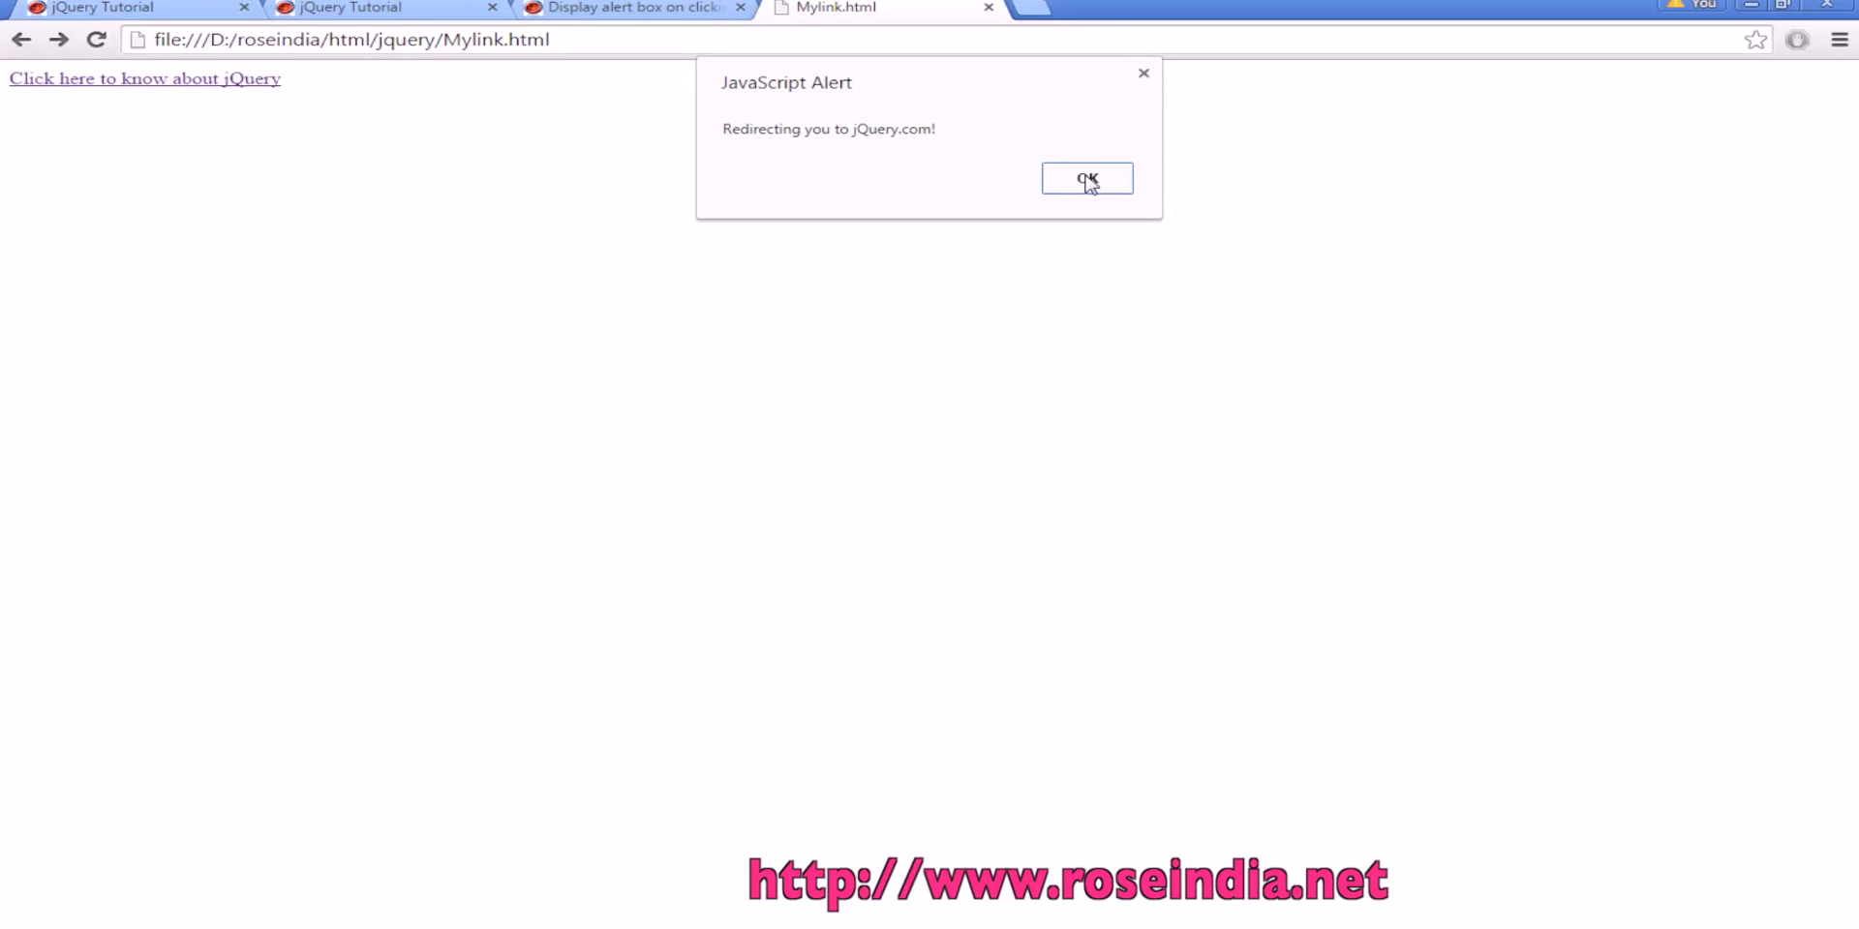
Dismiss the 'Redirecting you to jQuery.com!' alert shown by the local Mylink.html page.
click(1086, 178)
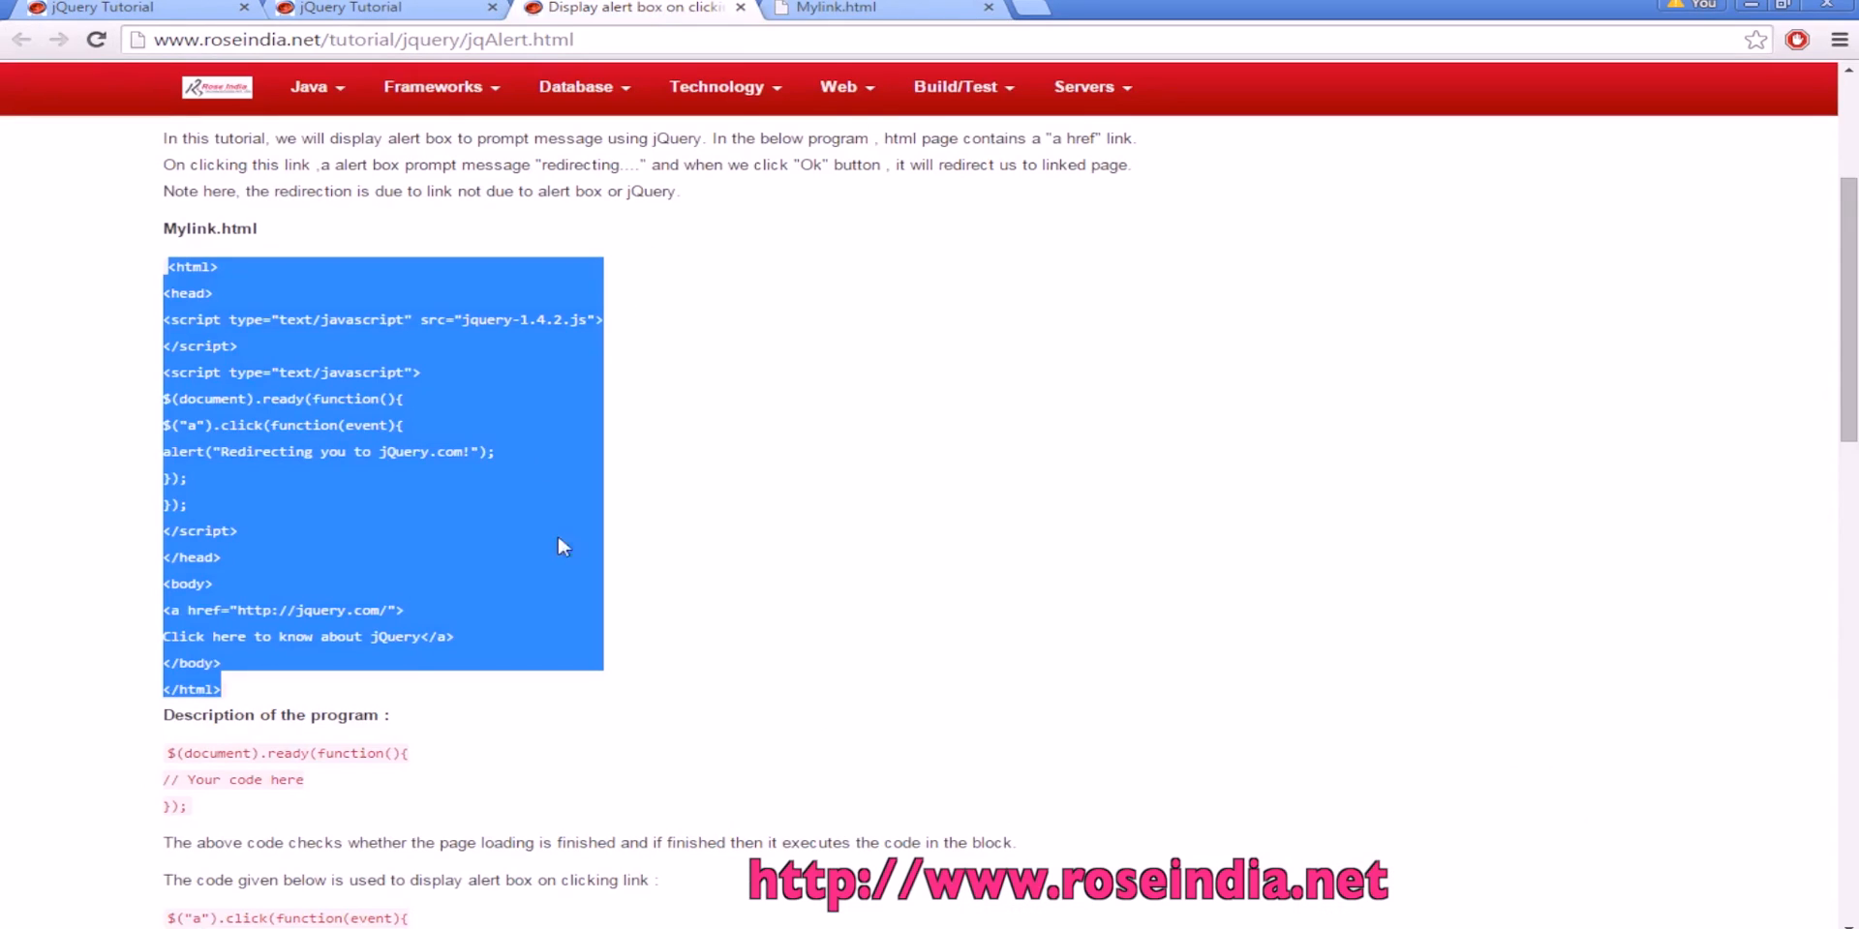
click(527, 548)
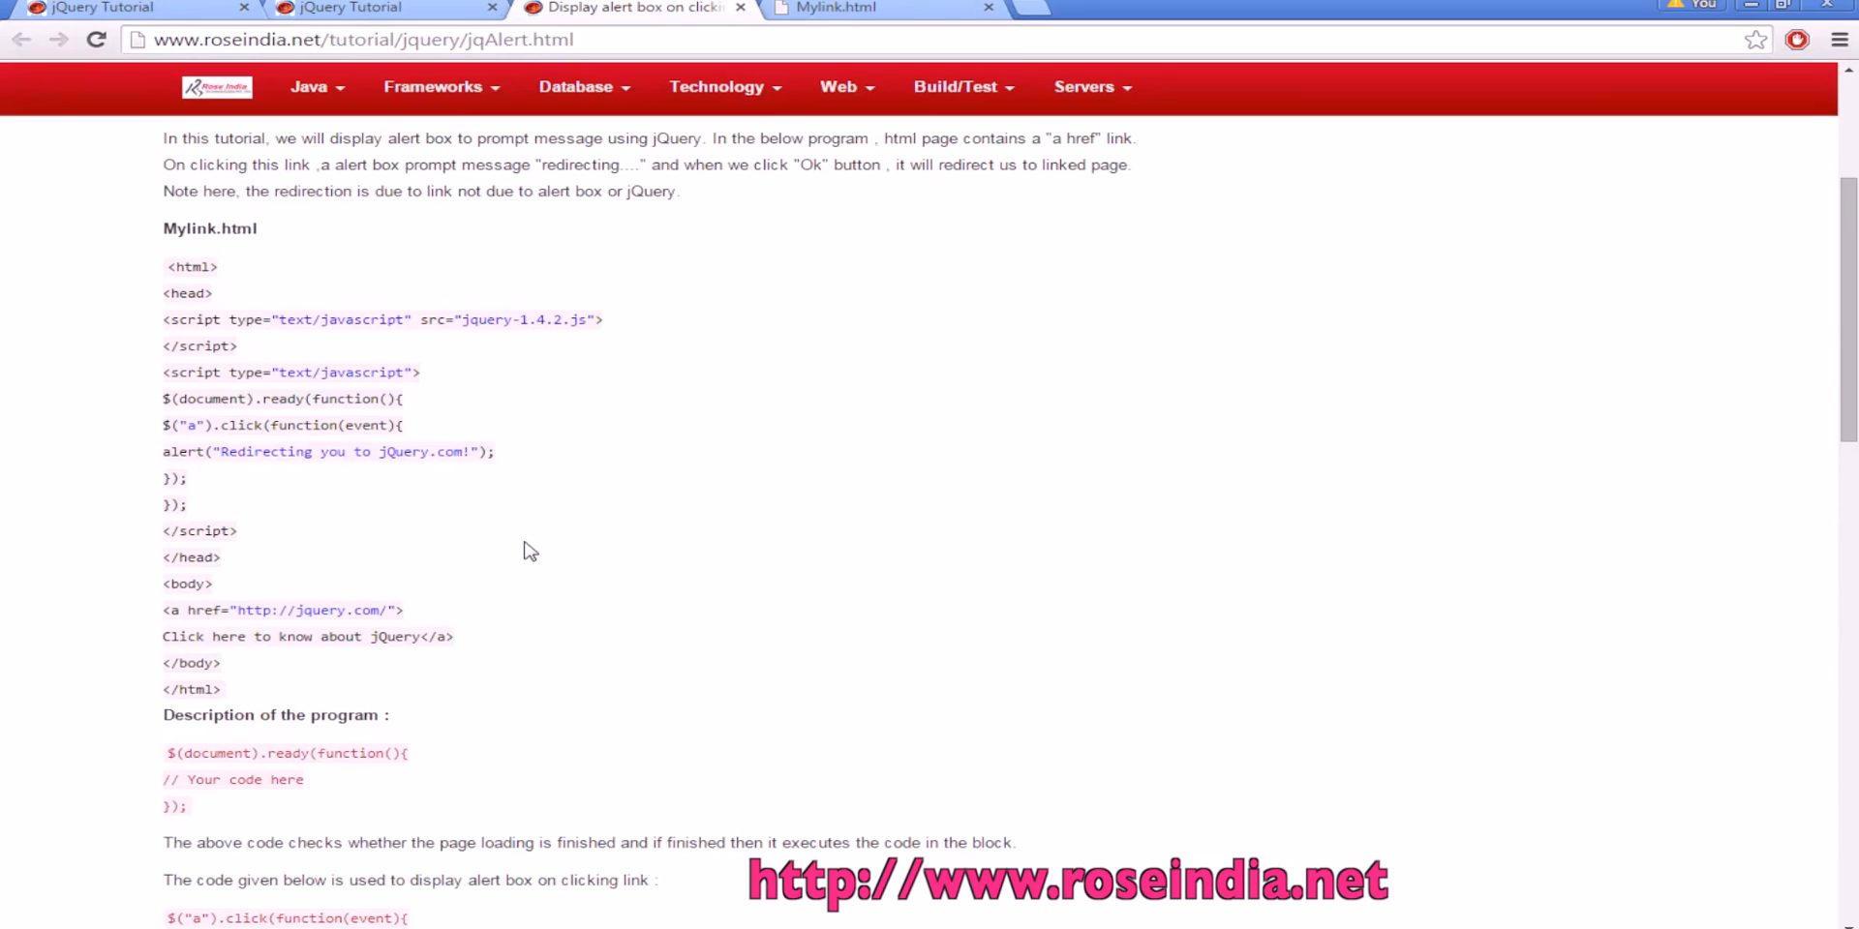
scroll(down, 3)
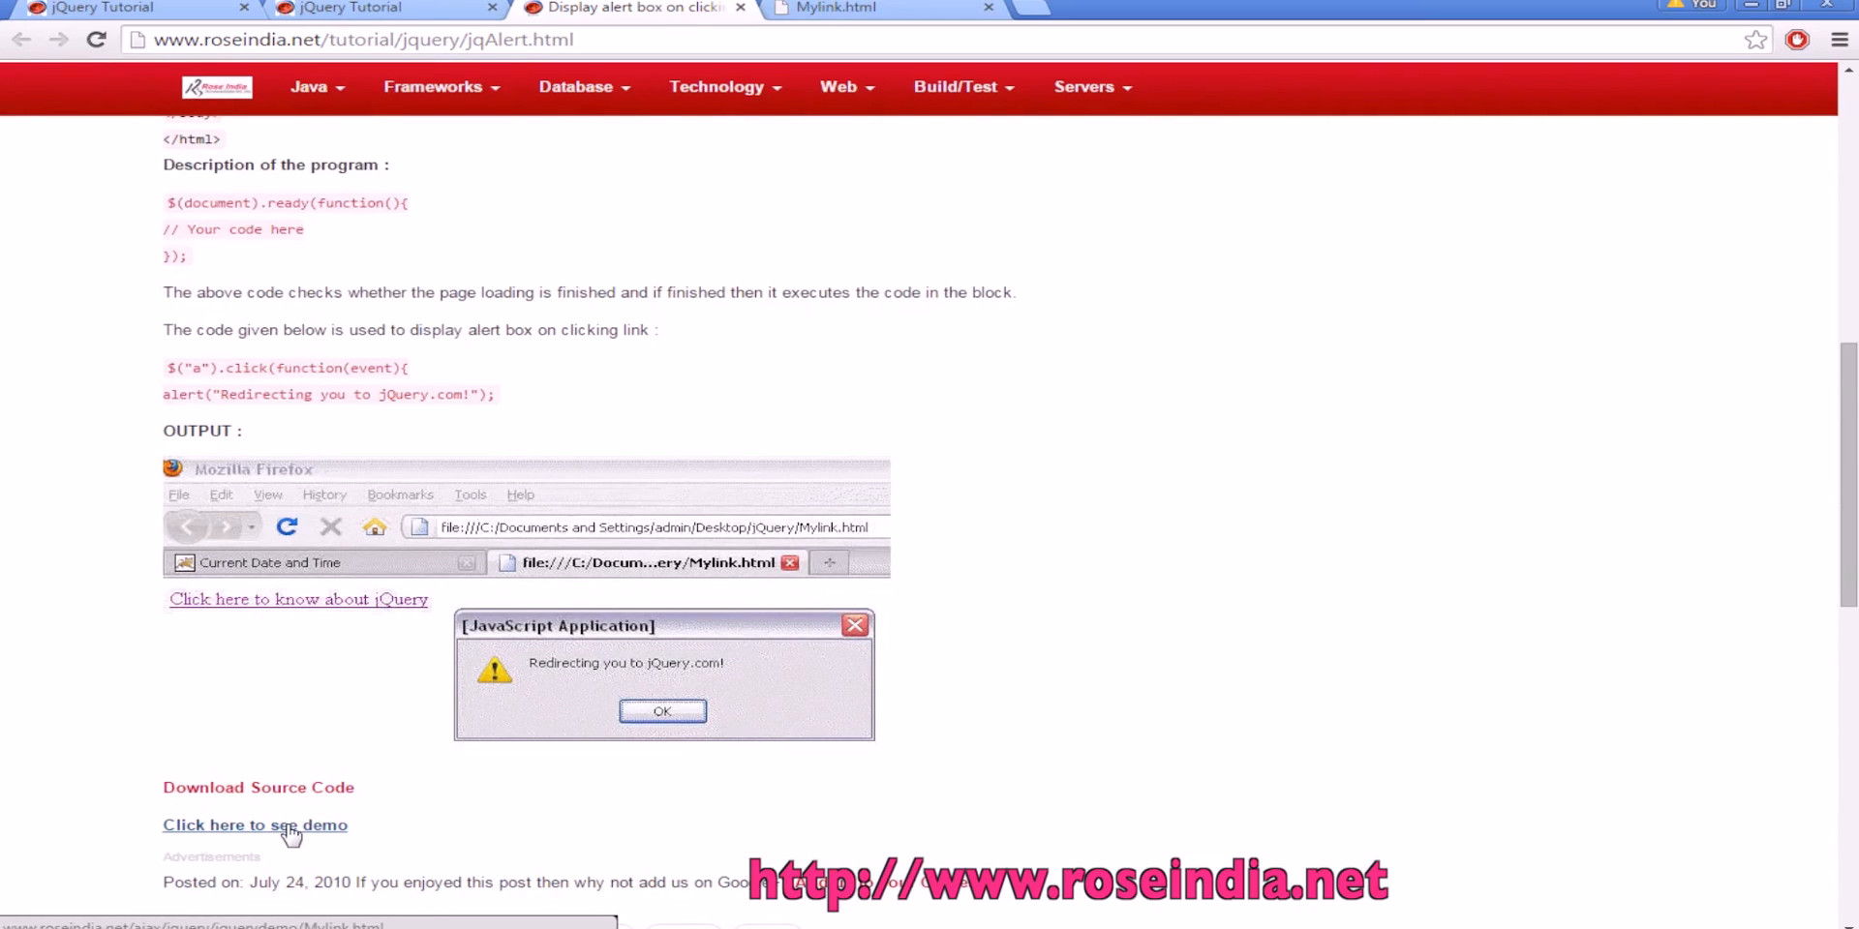
click(662, 711)
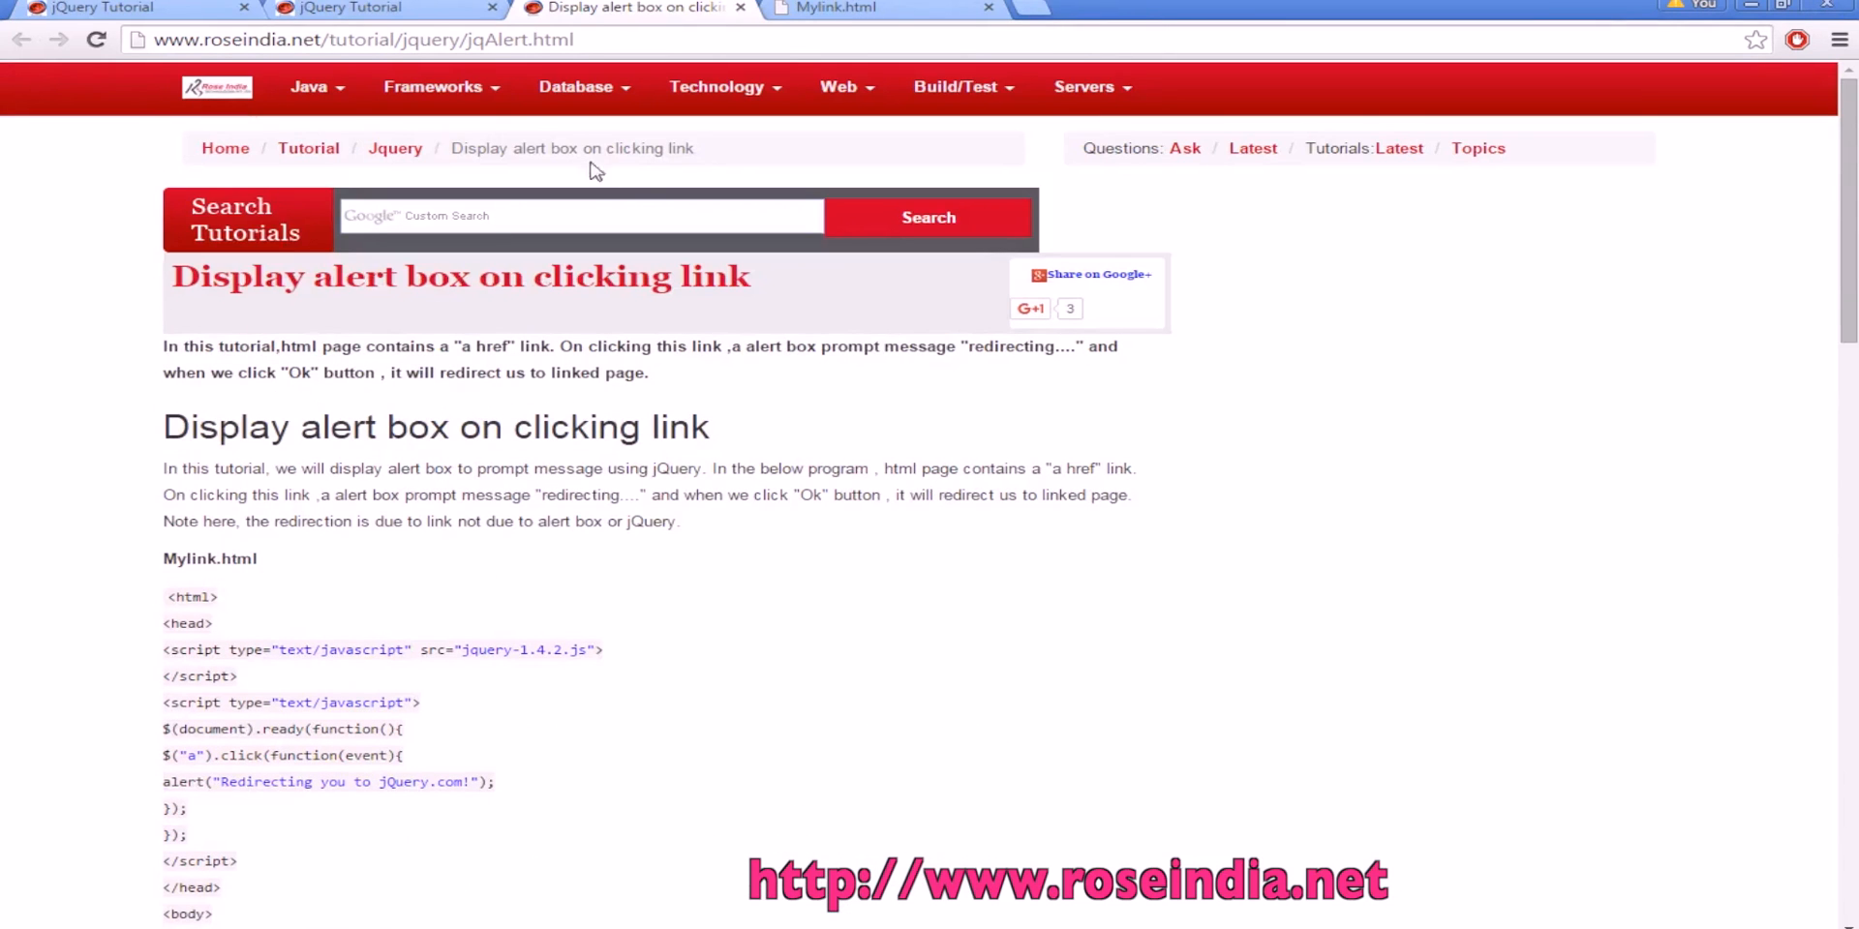
Return to the jQuery Tutorial index tab and look through its list of topics.
click(345, 8)
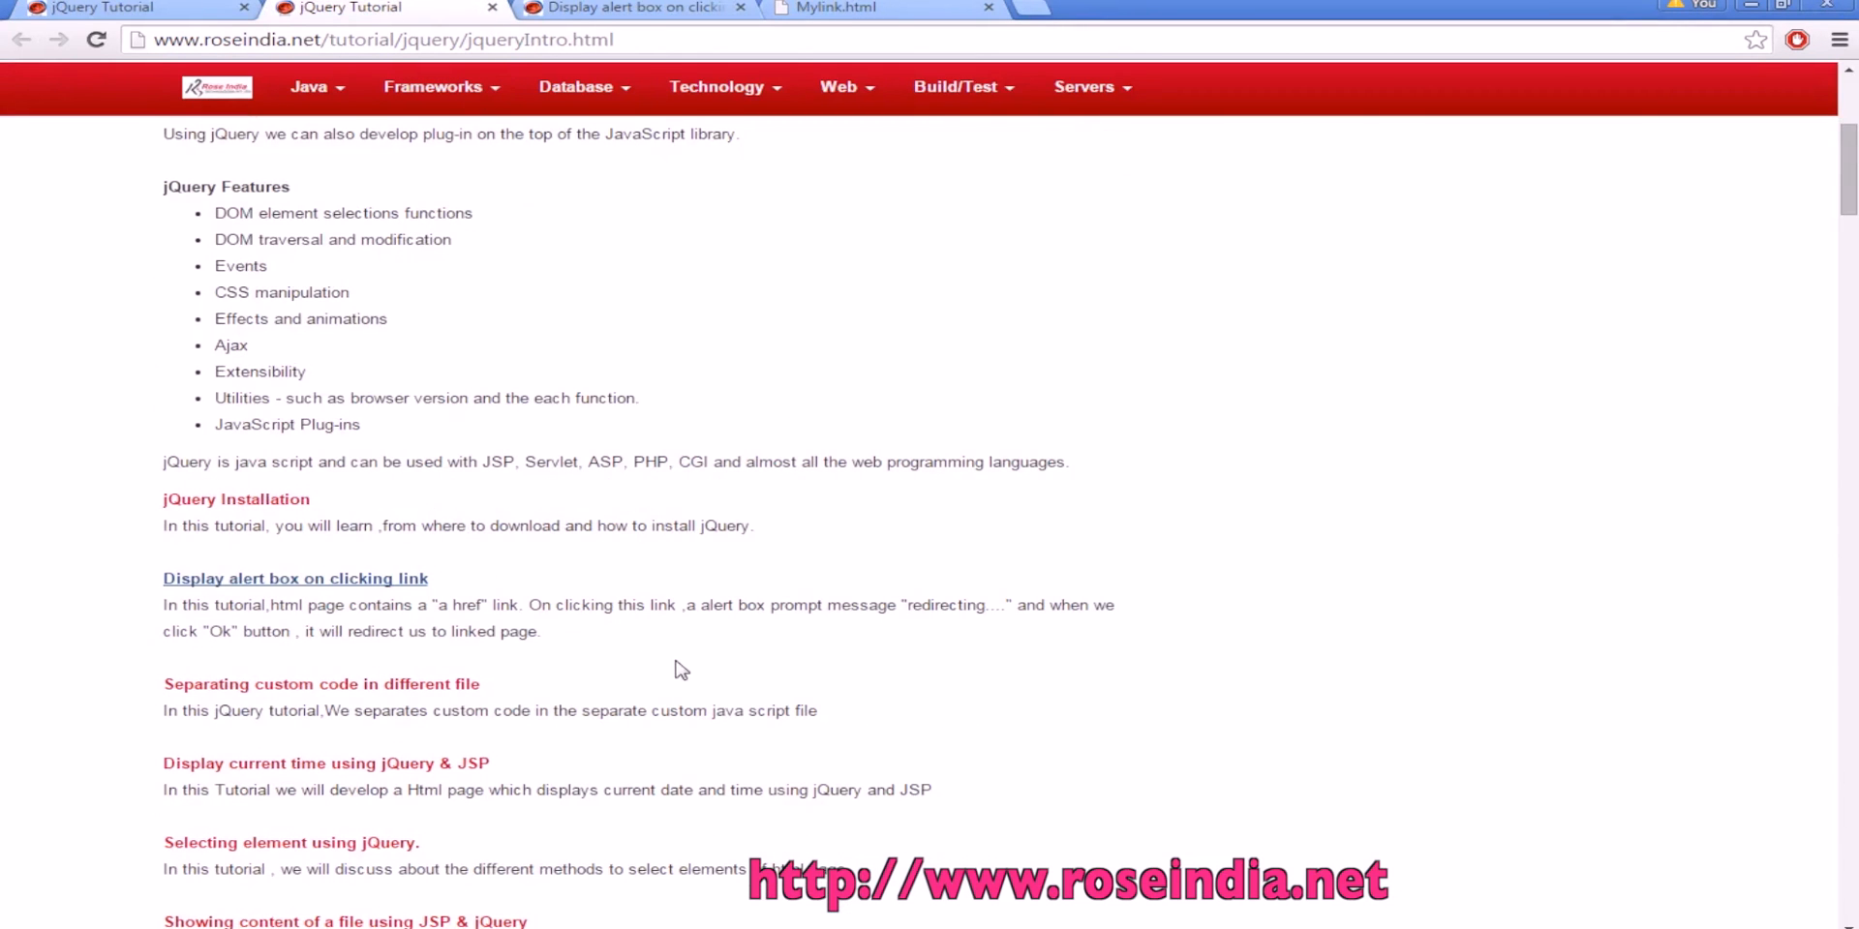
scroll(up, 3)
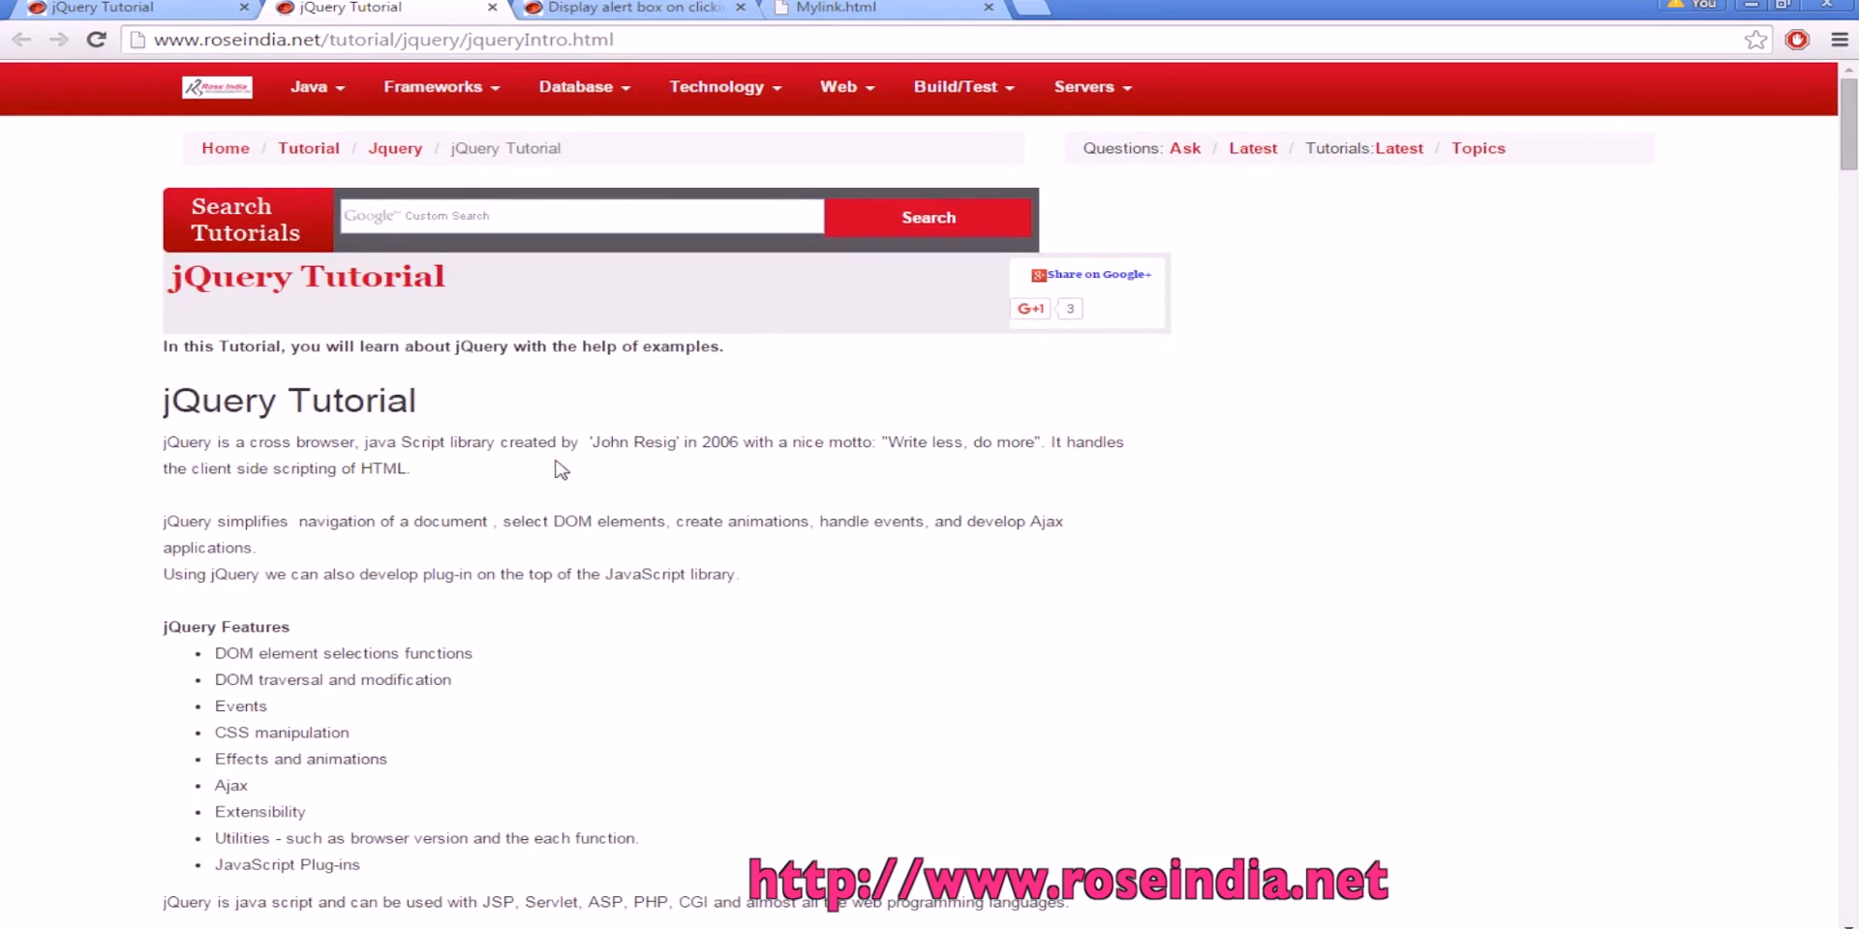
scroll(down, 3)
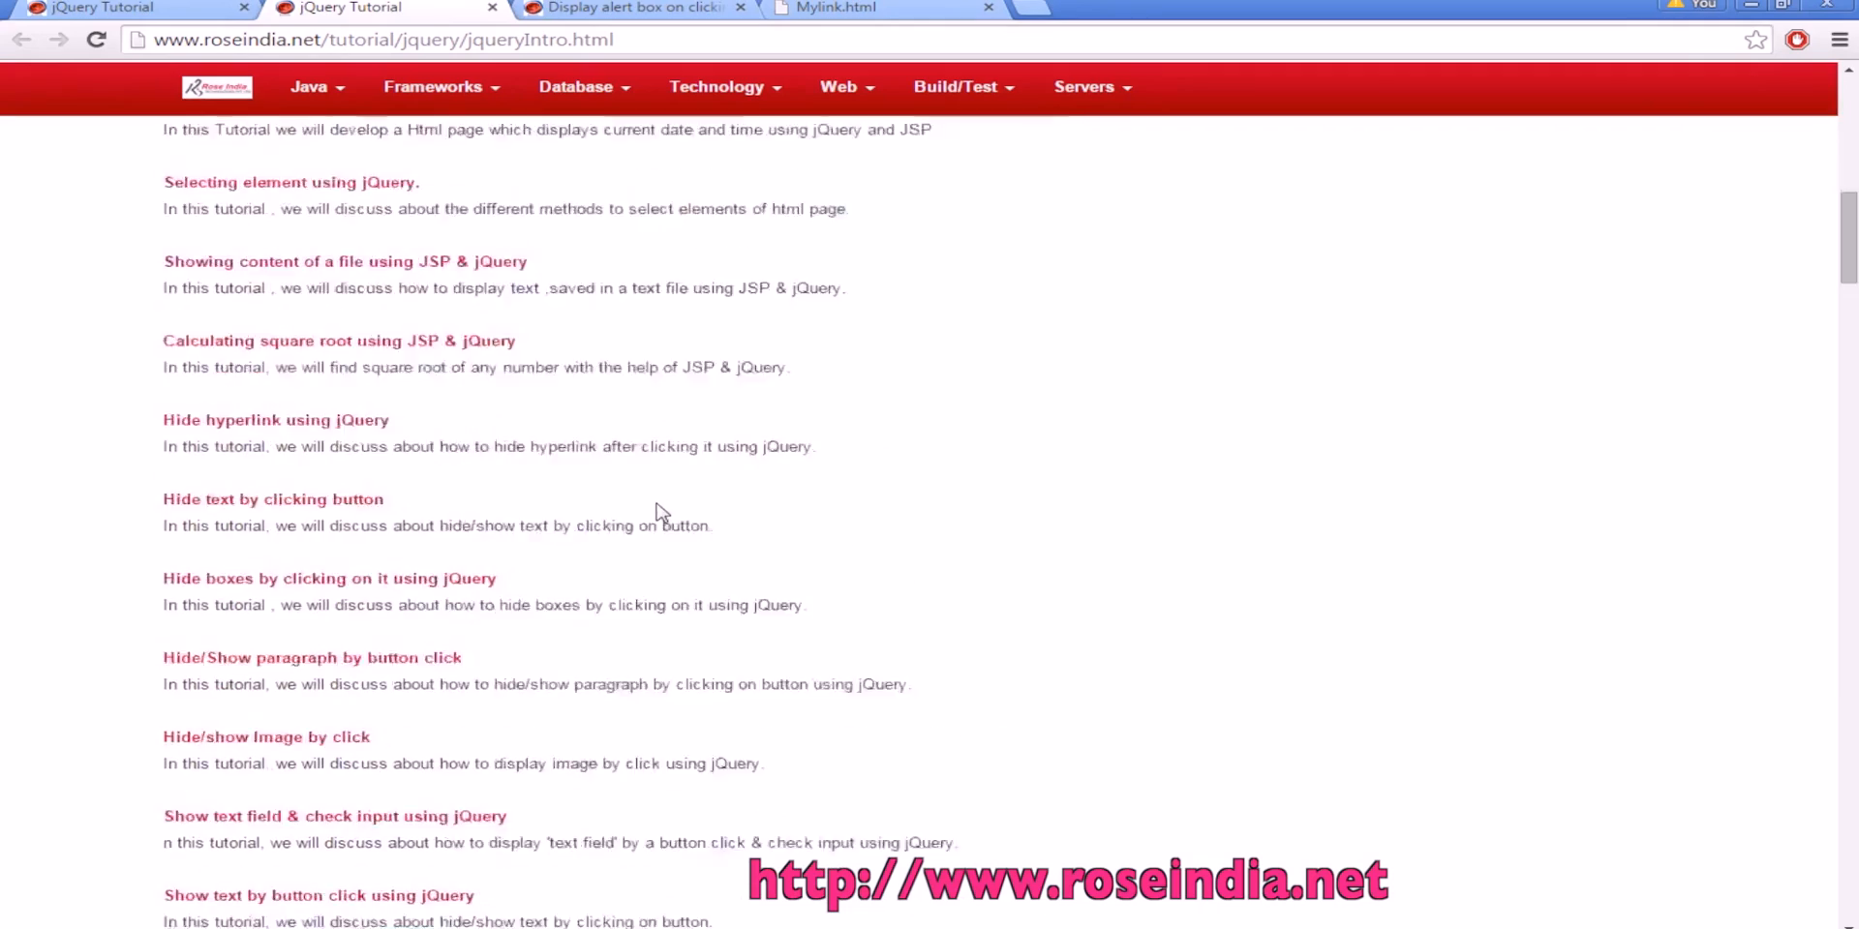
scroll(down, 3)
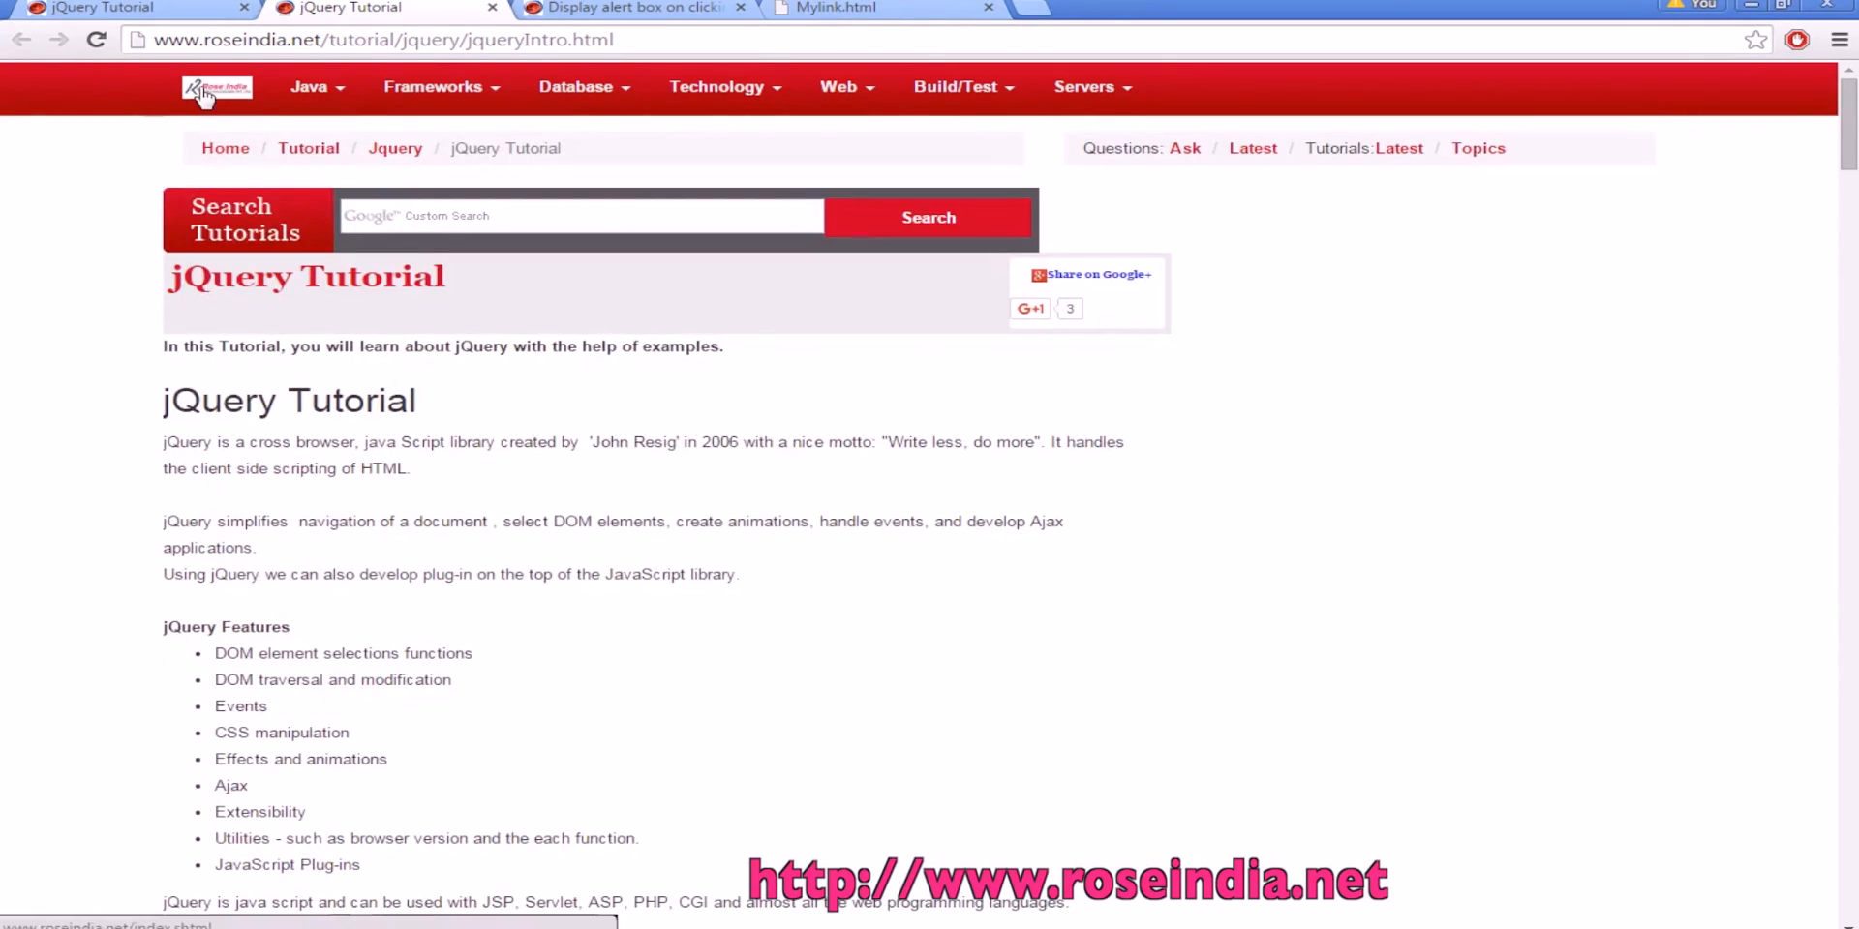
Go to the roseindia.net Programming Tutorials home page via the logo and browse its topic cards.
click(217, 87)
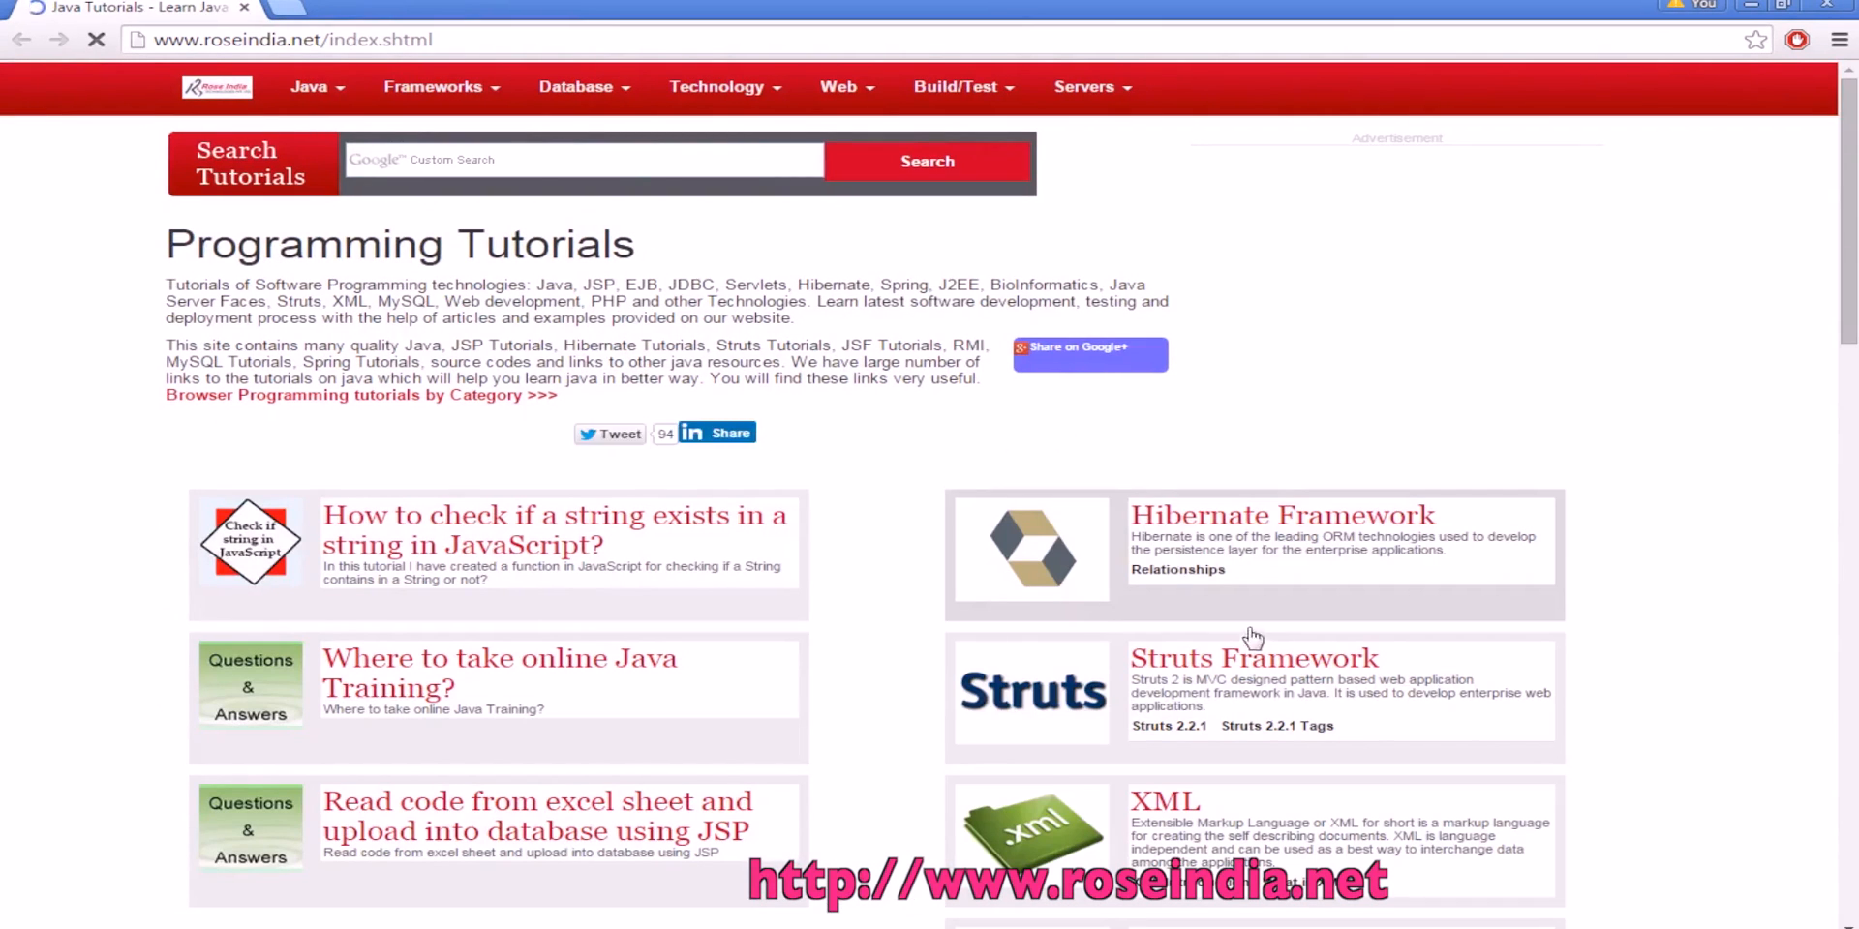
scroll(down, 3)
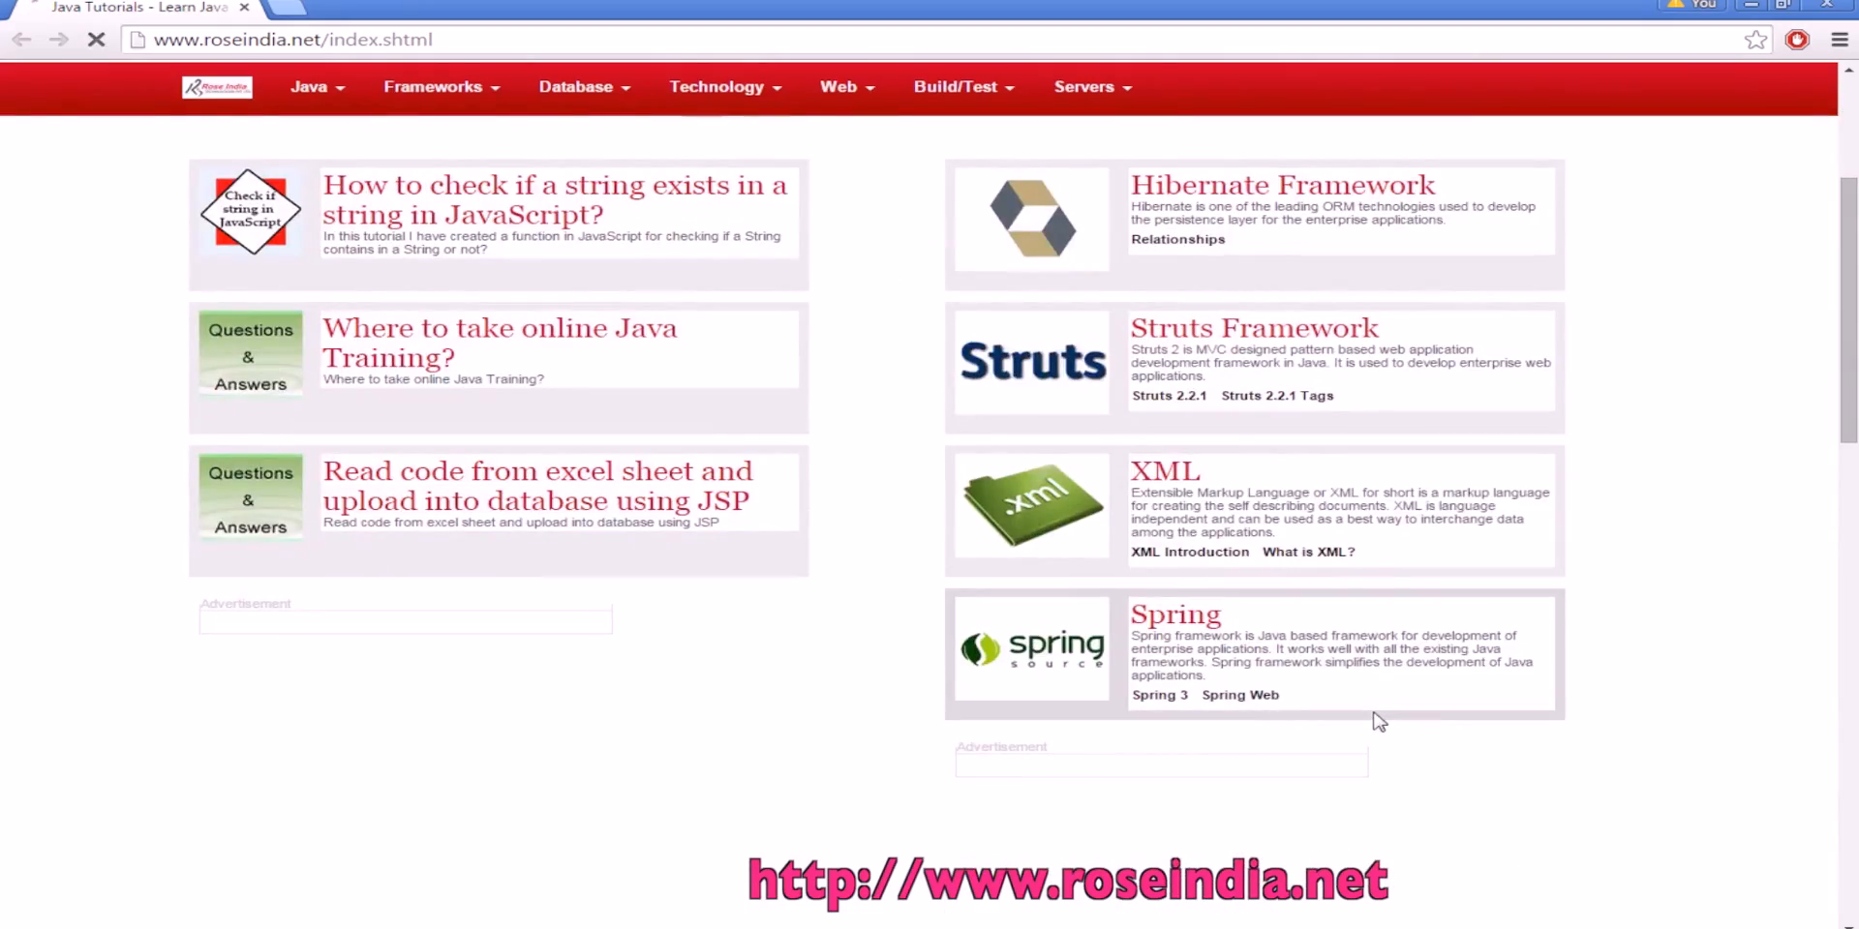
scroll(down, 3)
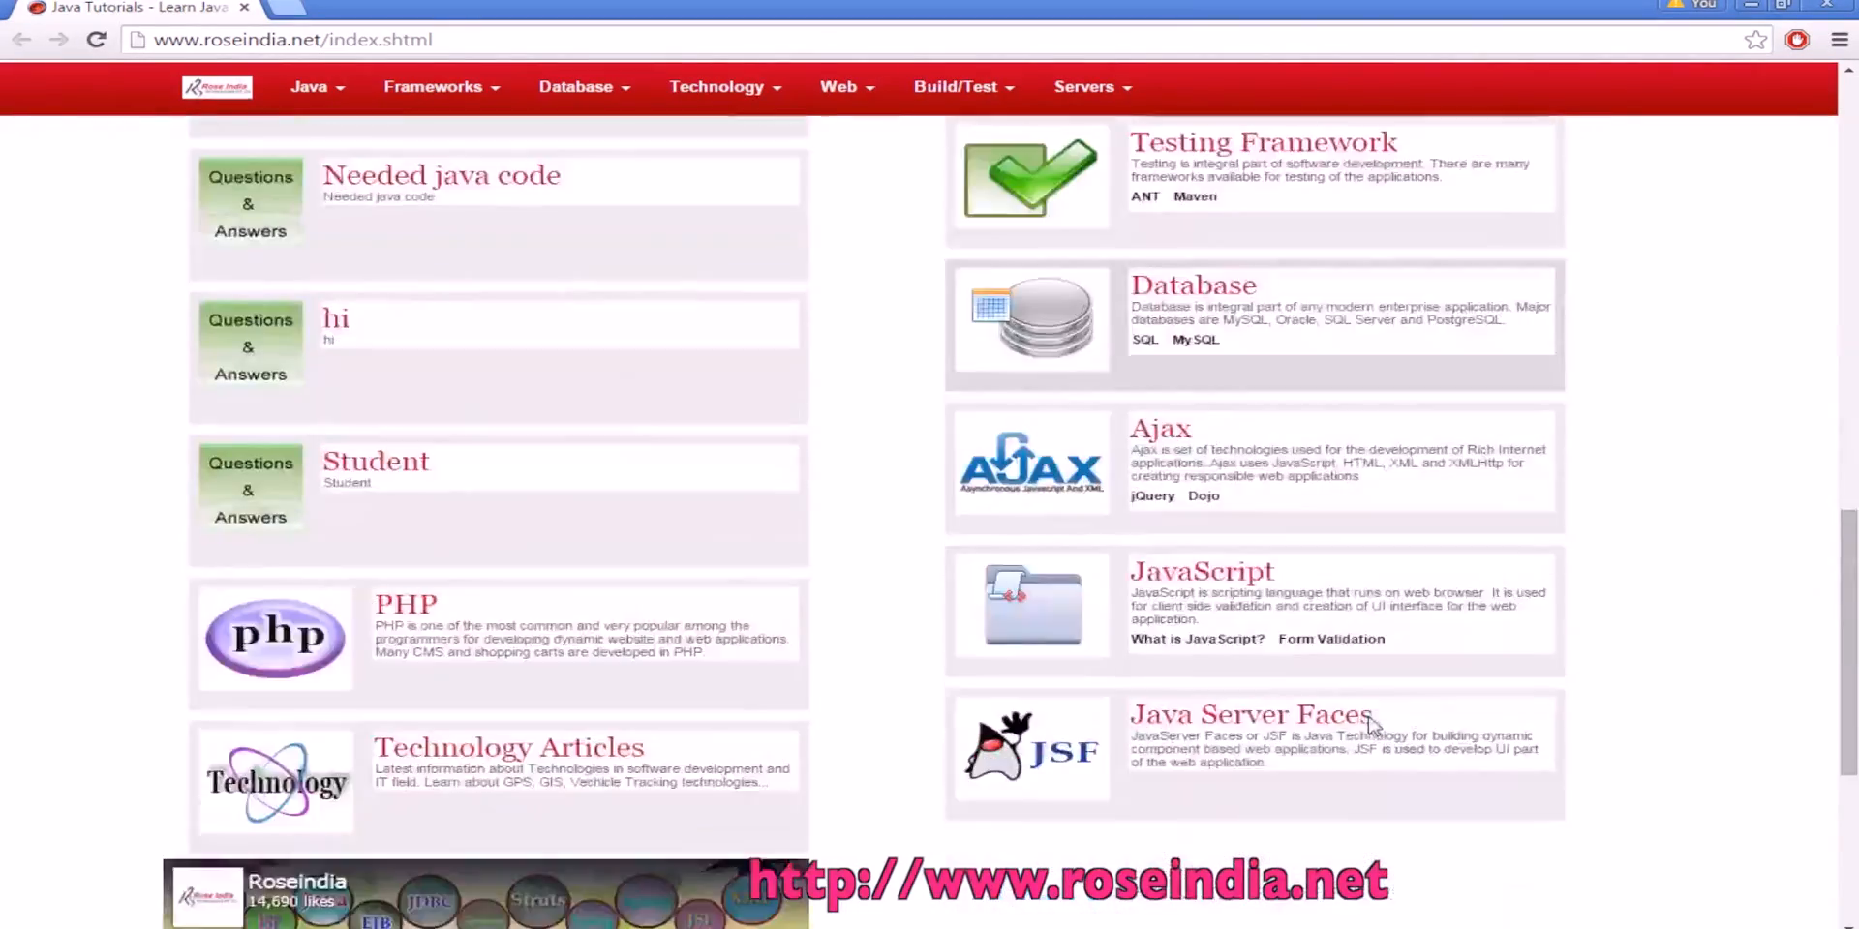